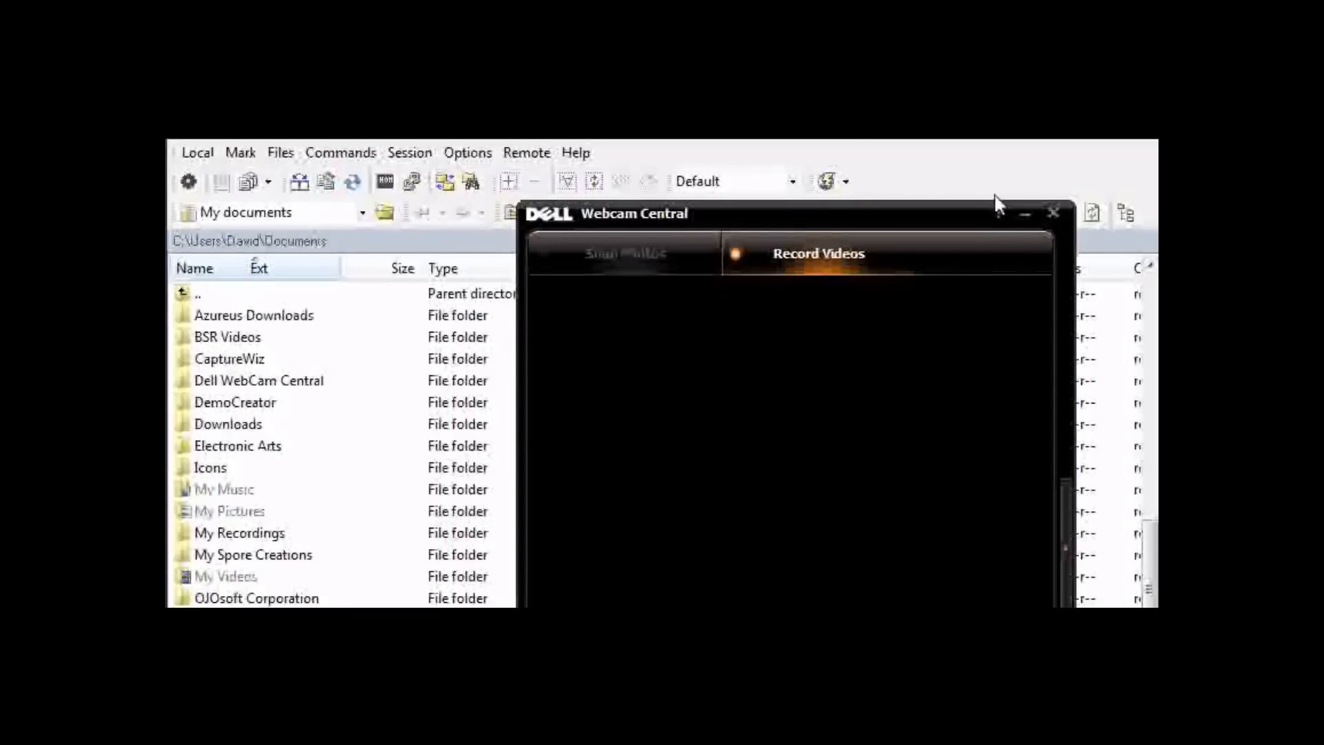
Copy package.js from Cydia.app on the device into the local Documents folder
click(1053, 212)
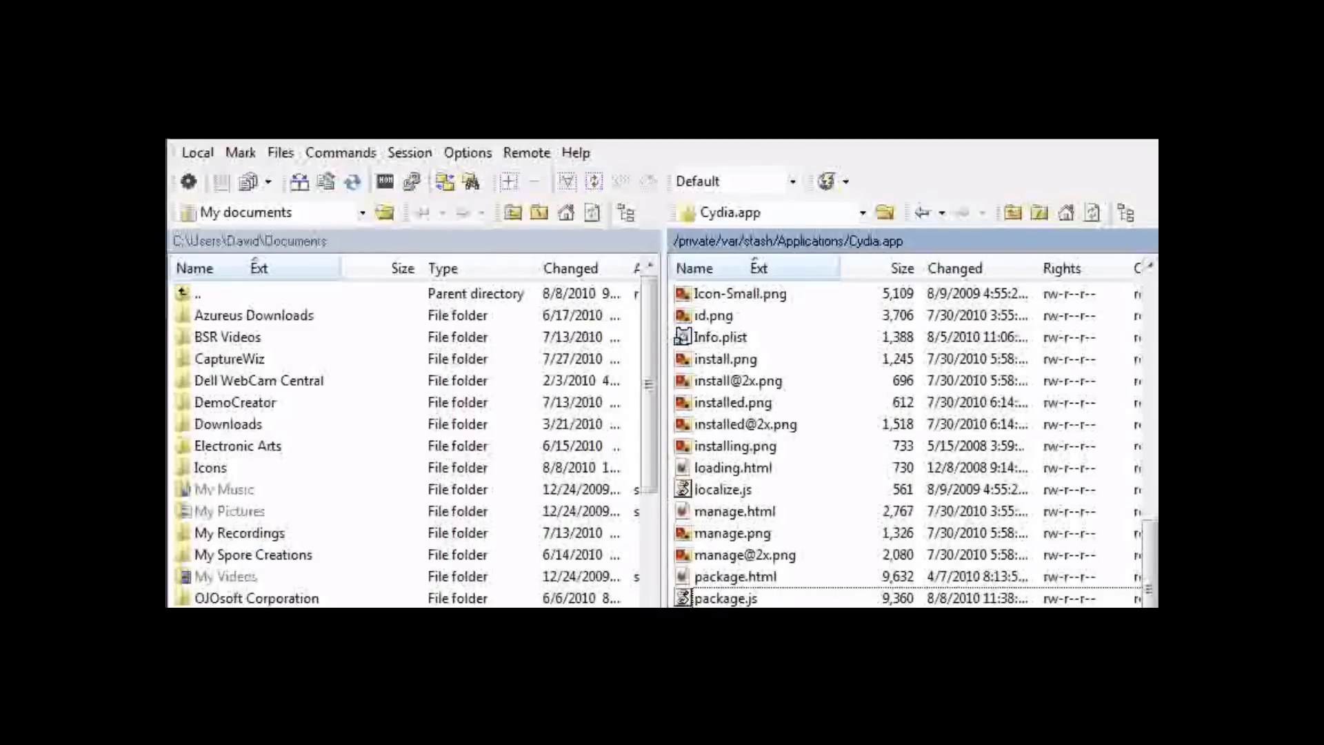
mouse_move(1131, 270)
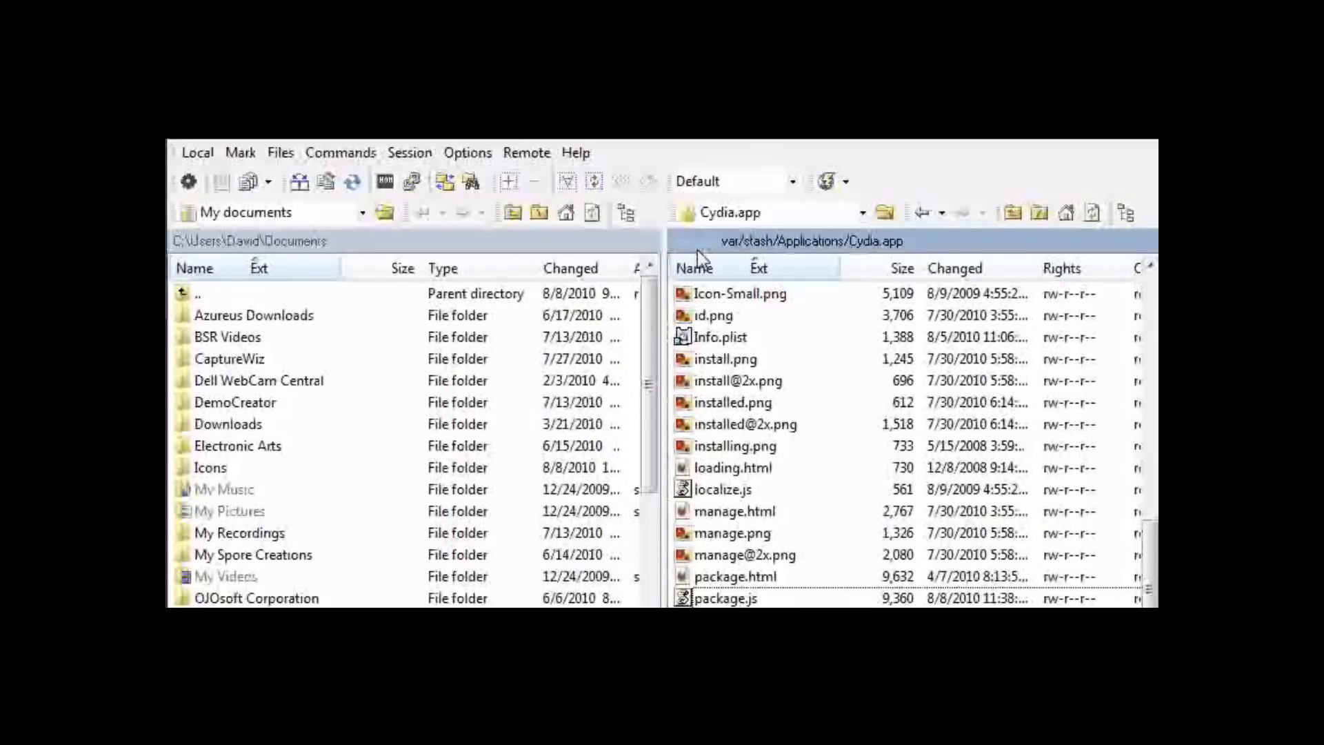
mouse_move(727, 254)
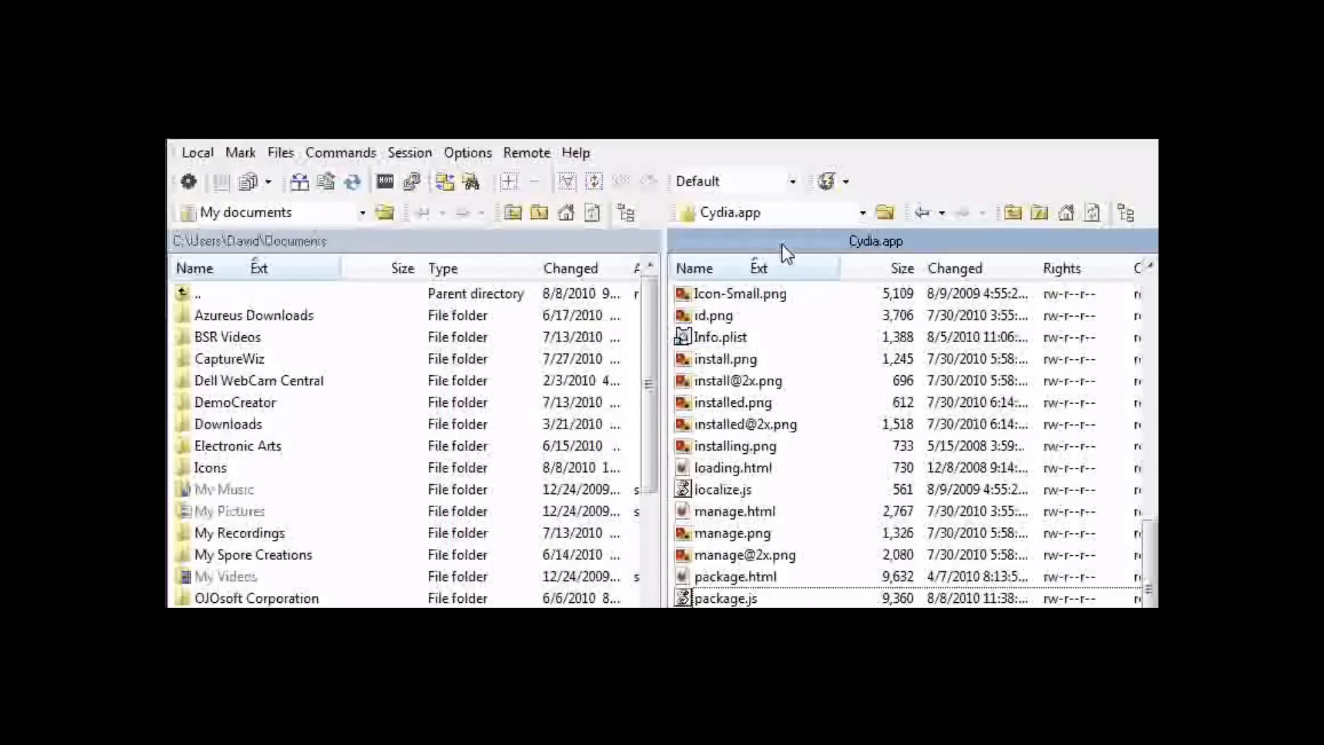
mouse_move(819, 256)
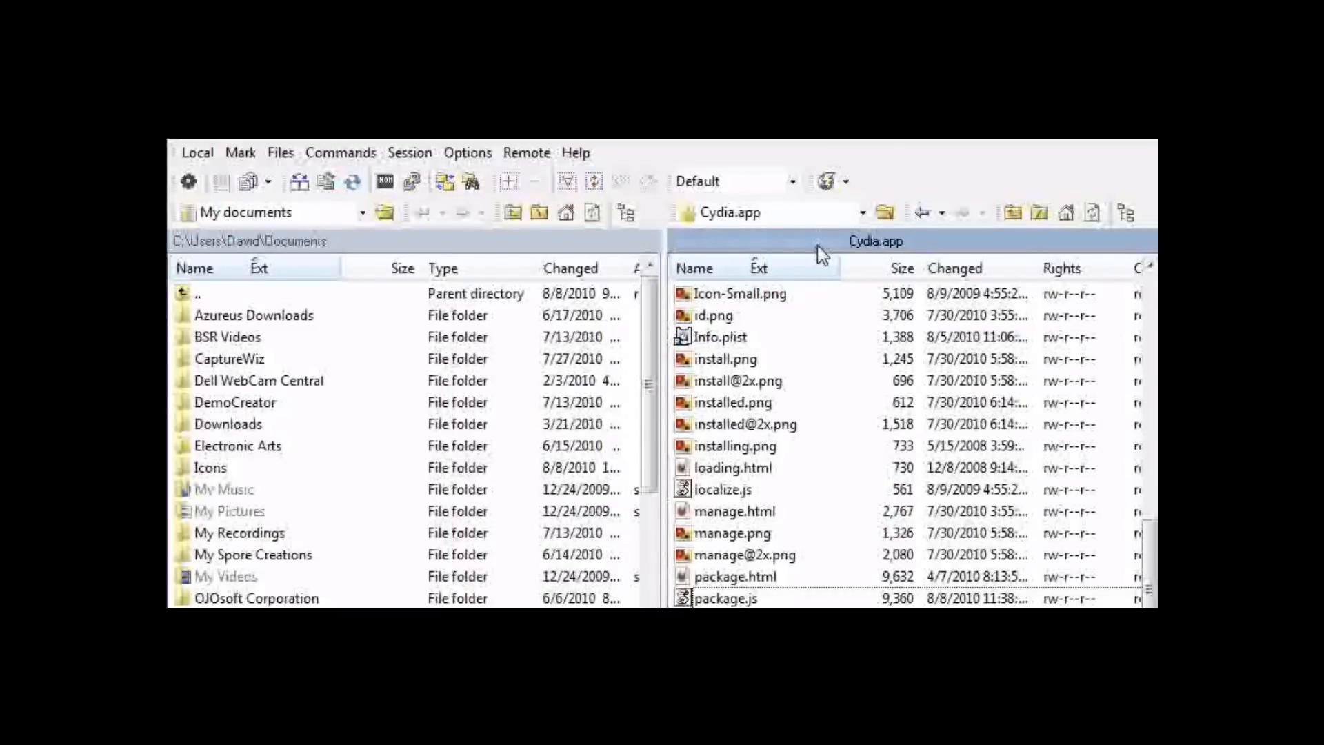
mouse_move(855, 259)
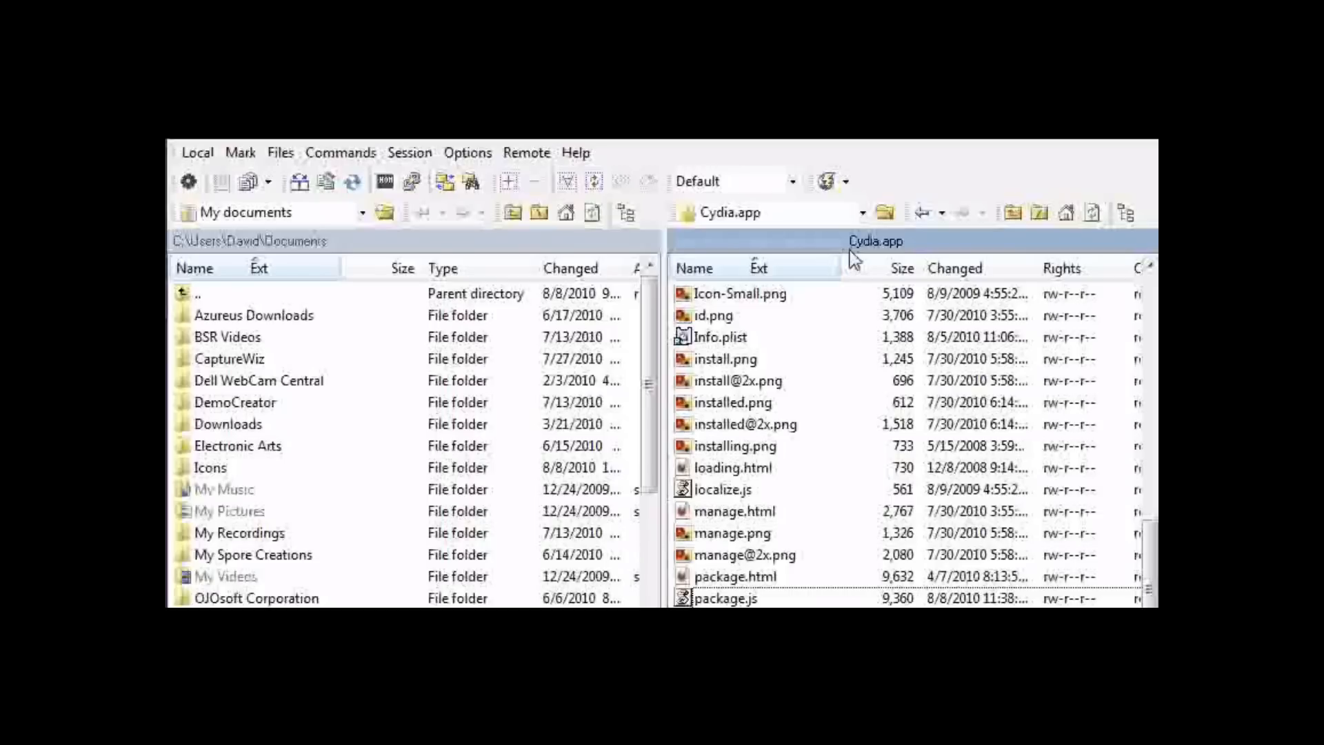
mouse_move(899, 258)
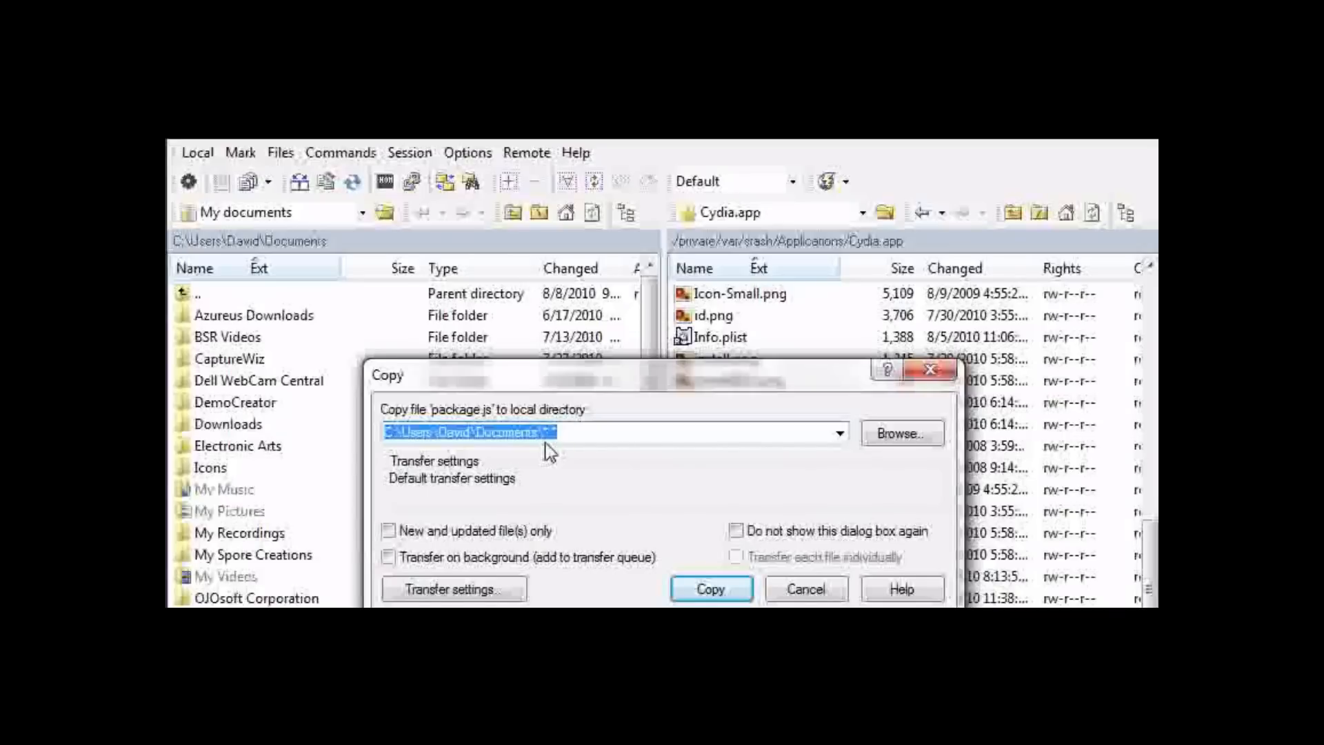
click(837, 433)
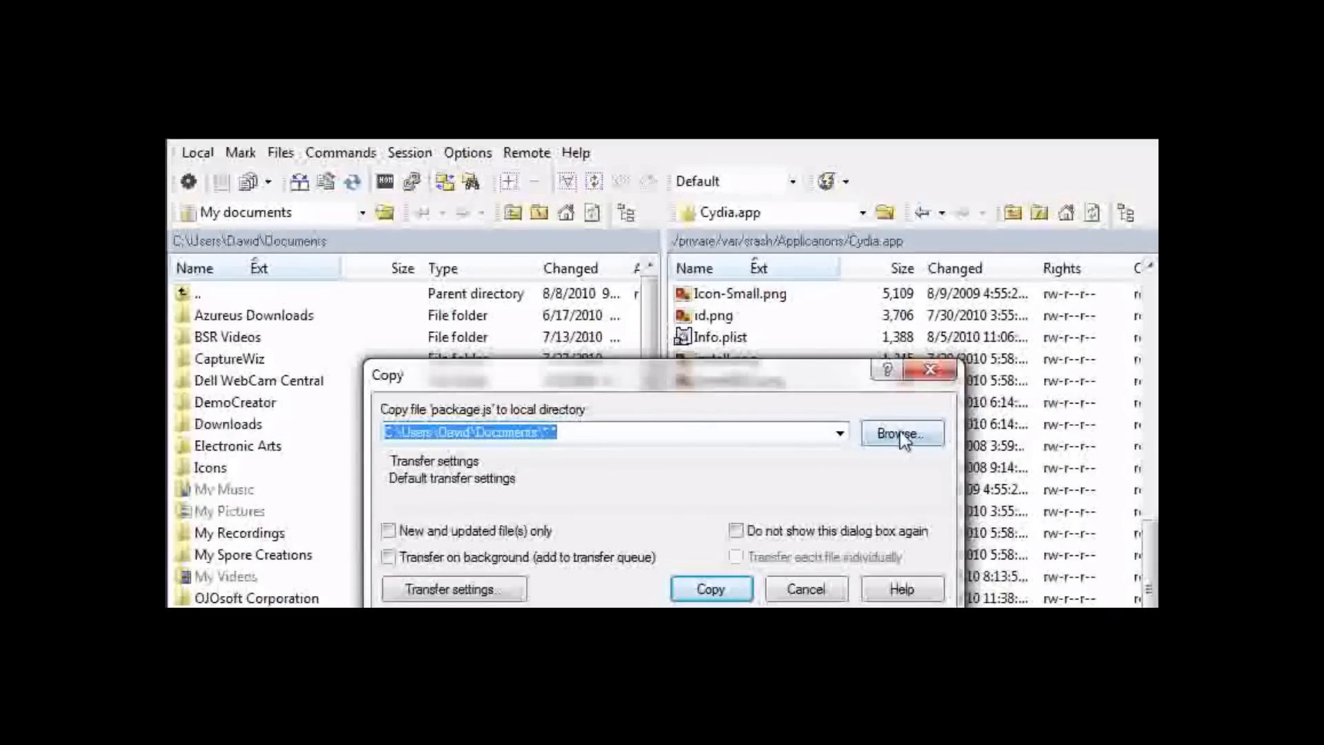
mouse_move(514, 397)
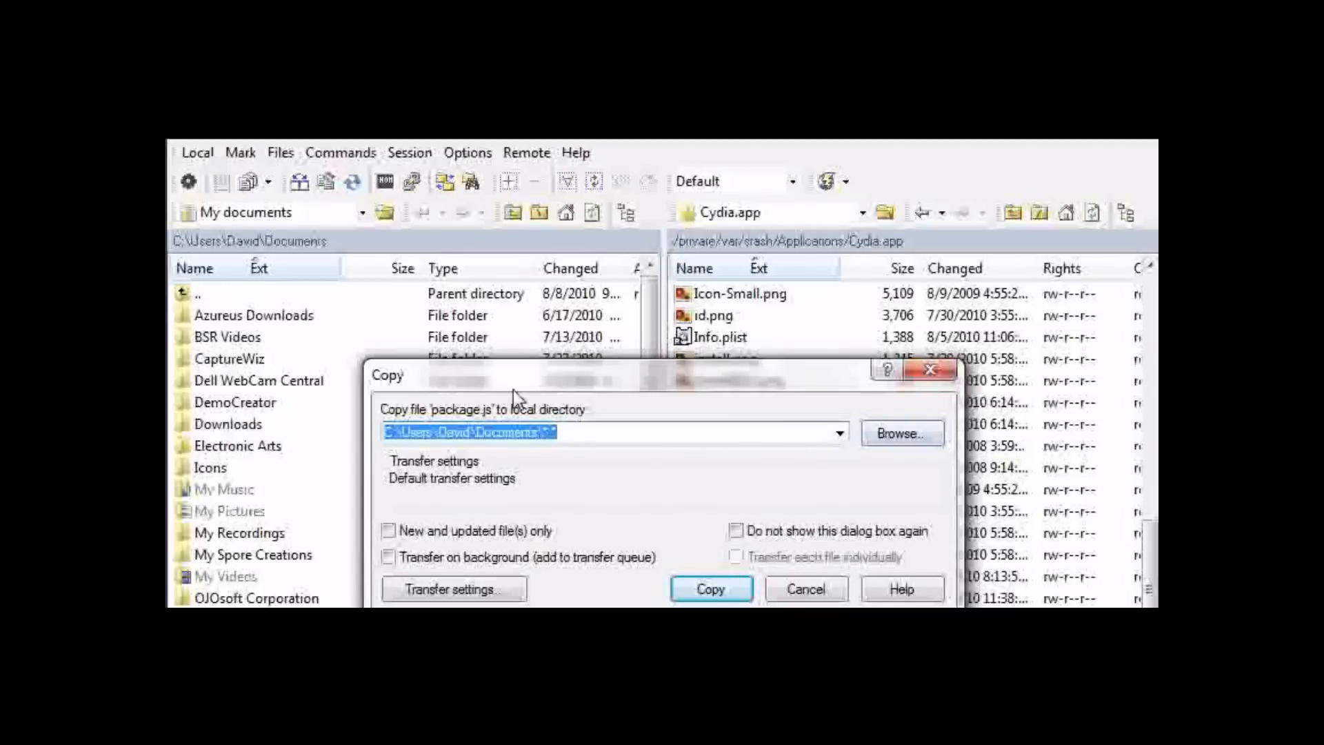
mouse_move(768, 402)
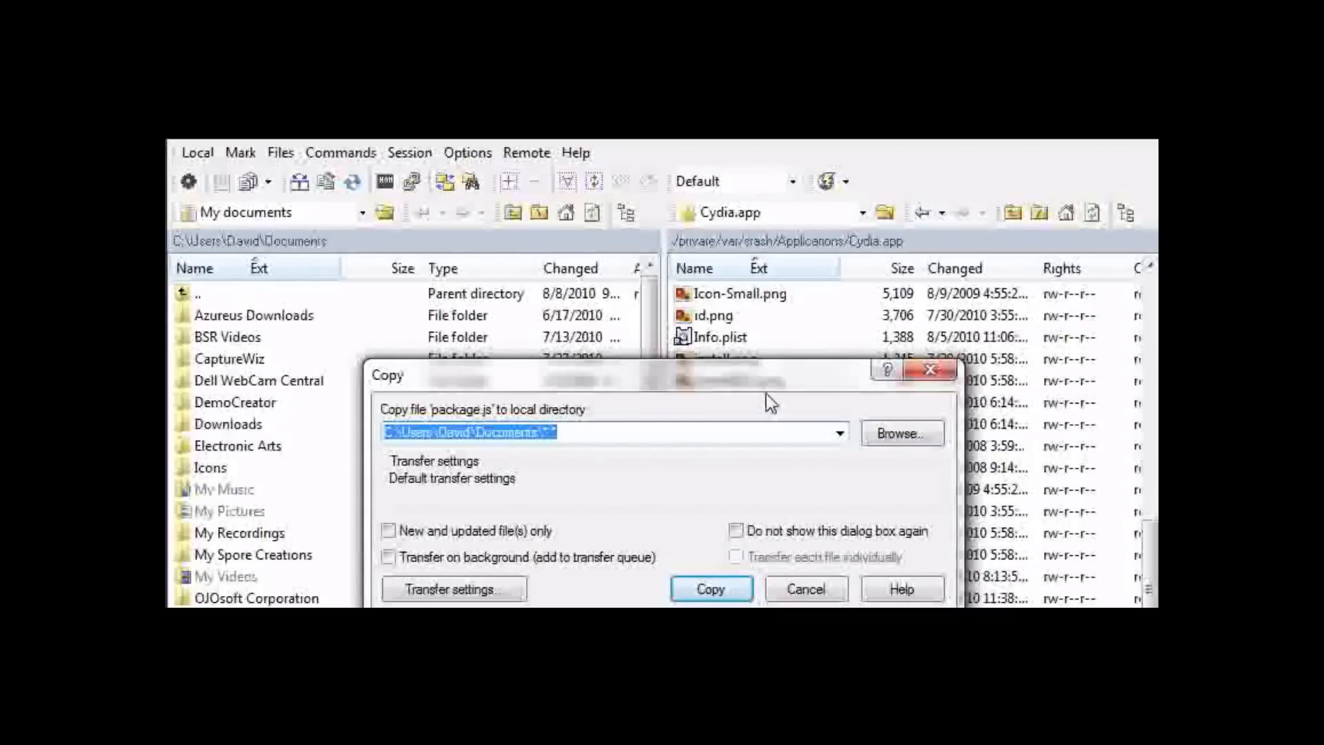
mouse_move(710, 589)
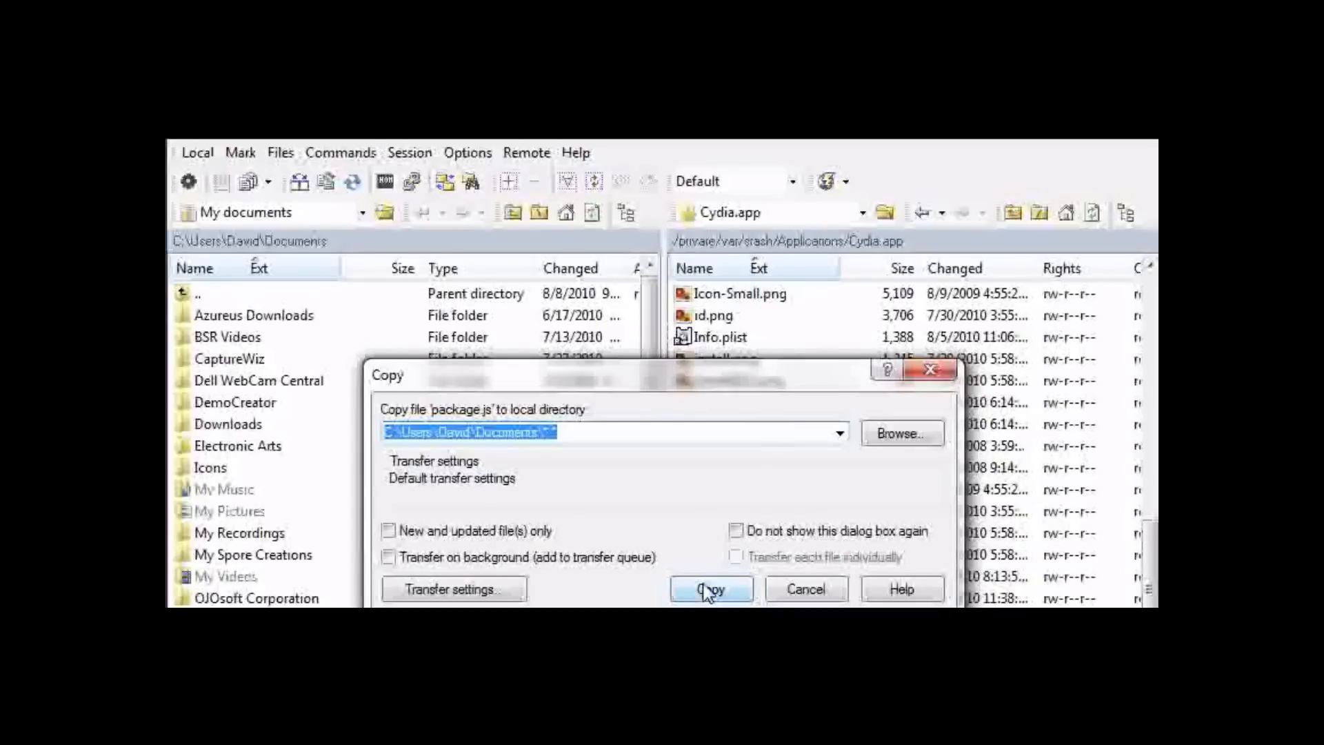
click(710, 589)
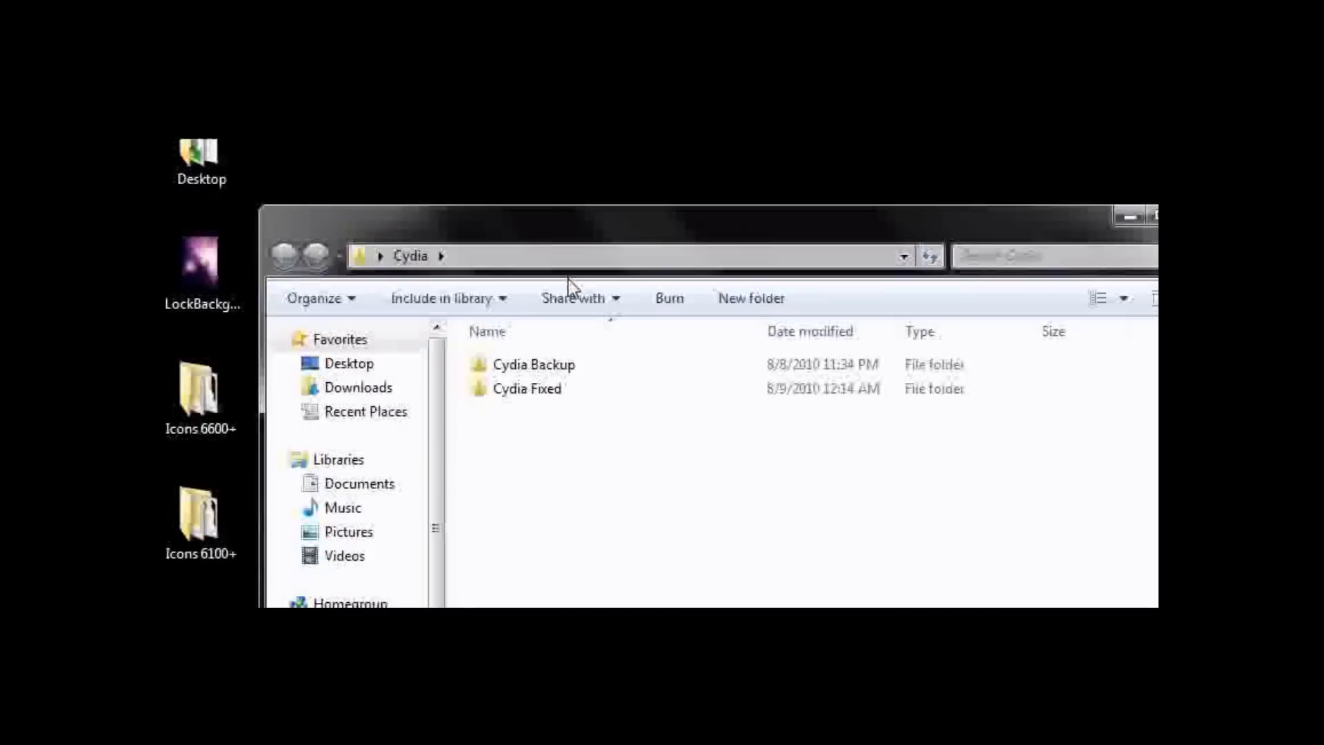
Look over the package.js backup kept in the Cydia Backup folder
double_click(530, 364)
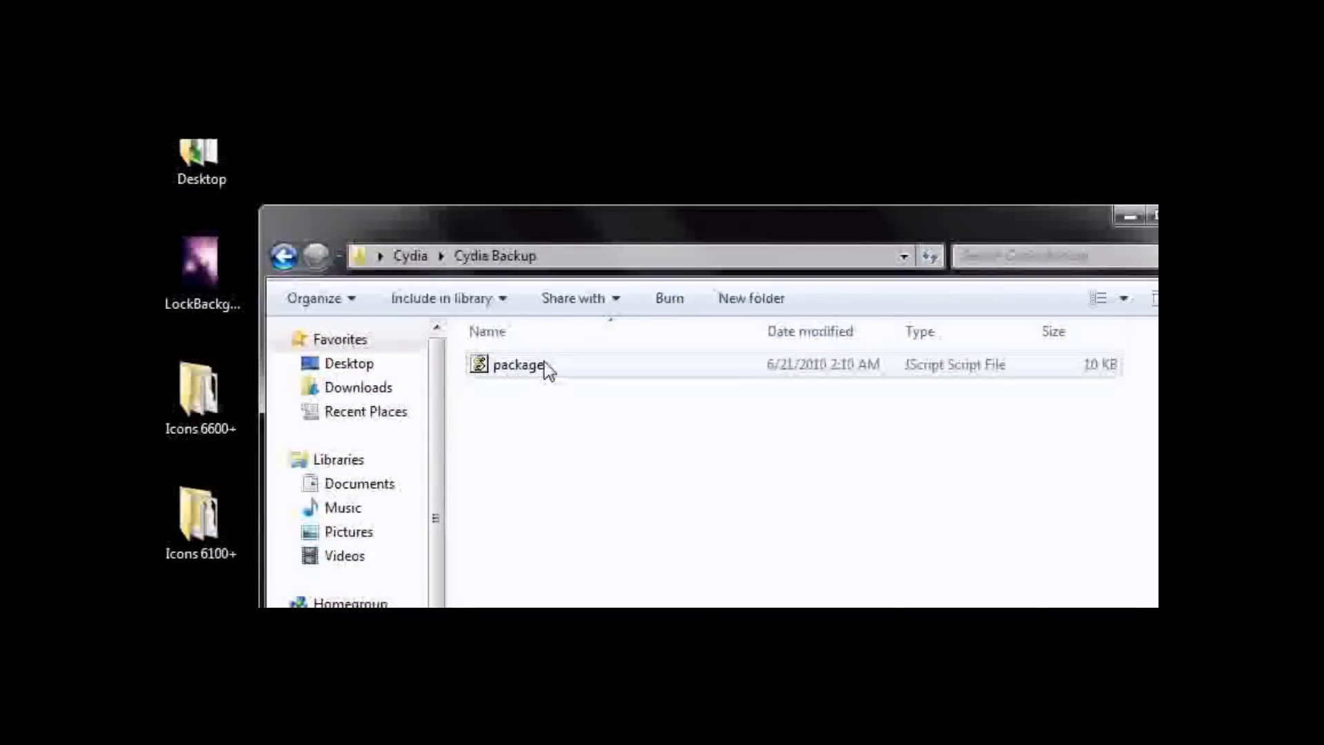
mouse_move(578, 380)
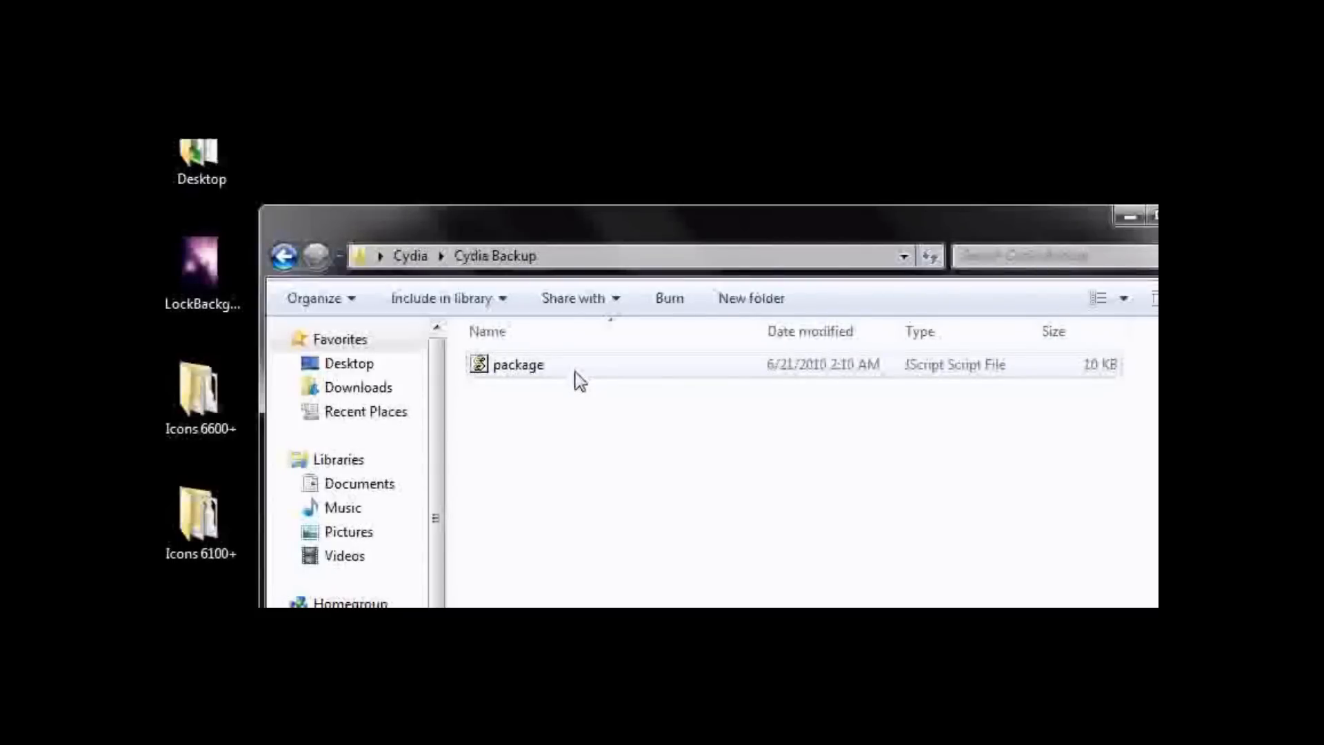
right_click(578, 380)
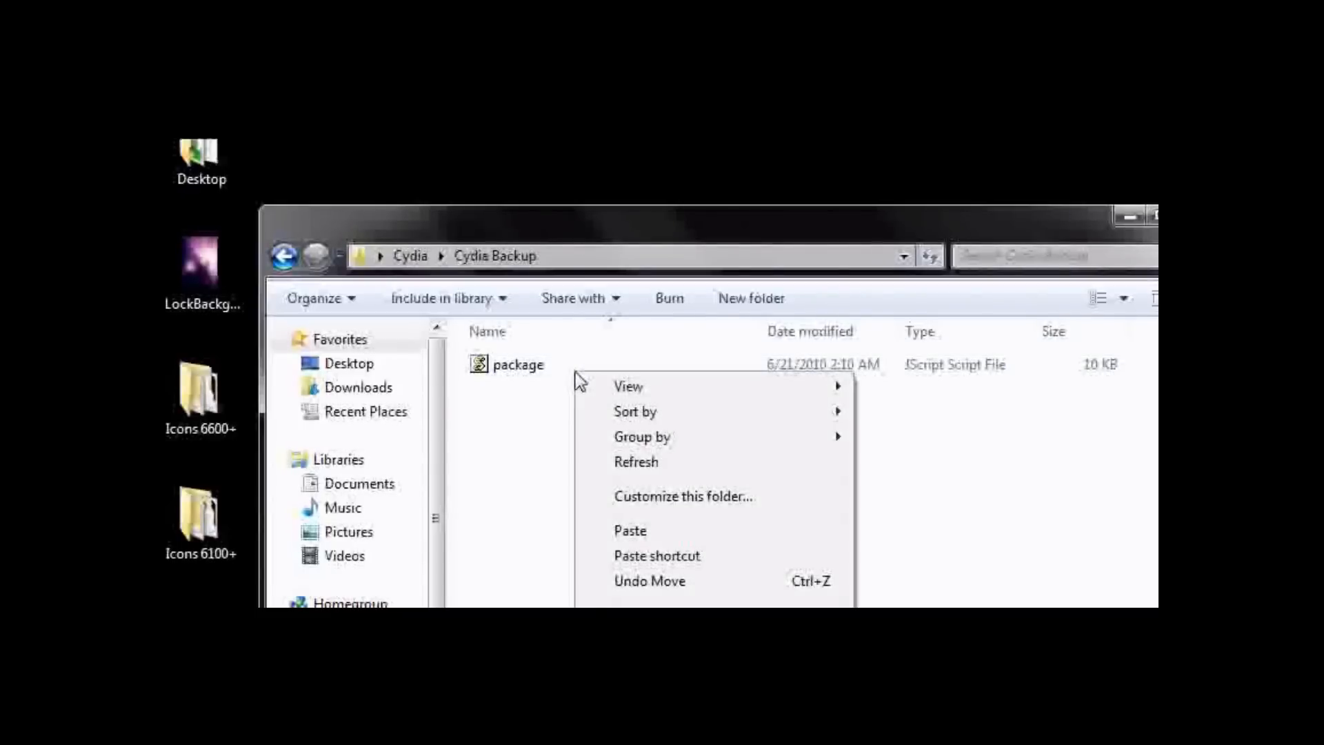
mouse_move(577, 380)
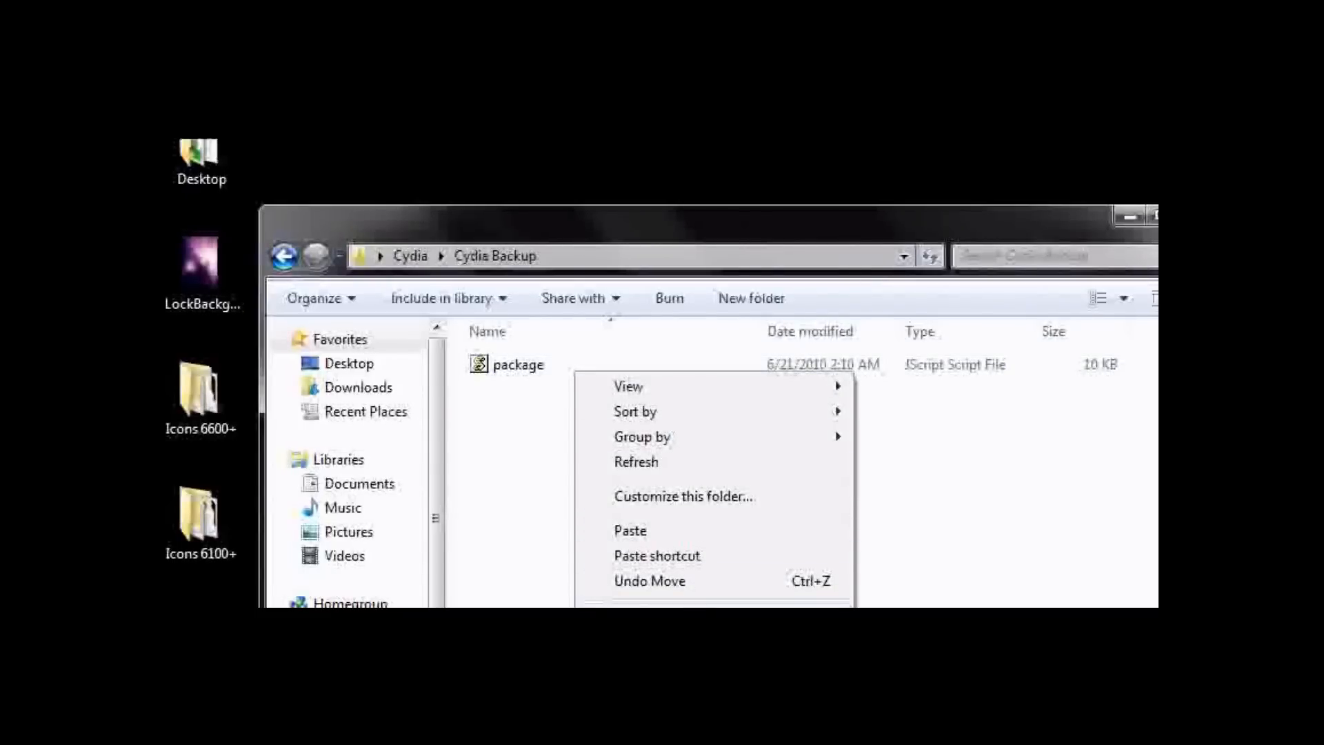
click(514, 323)
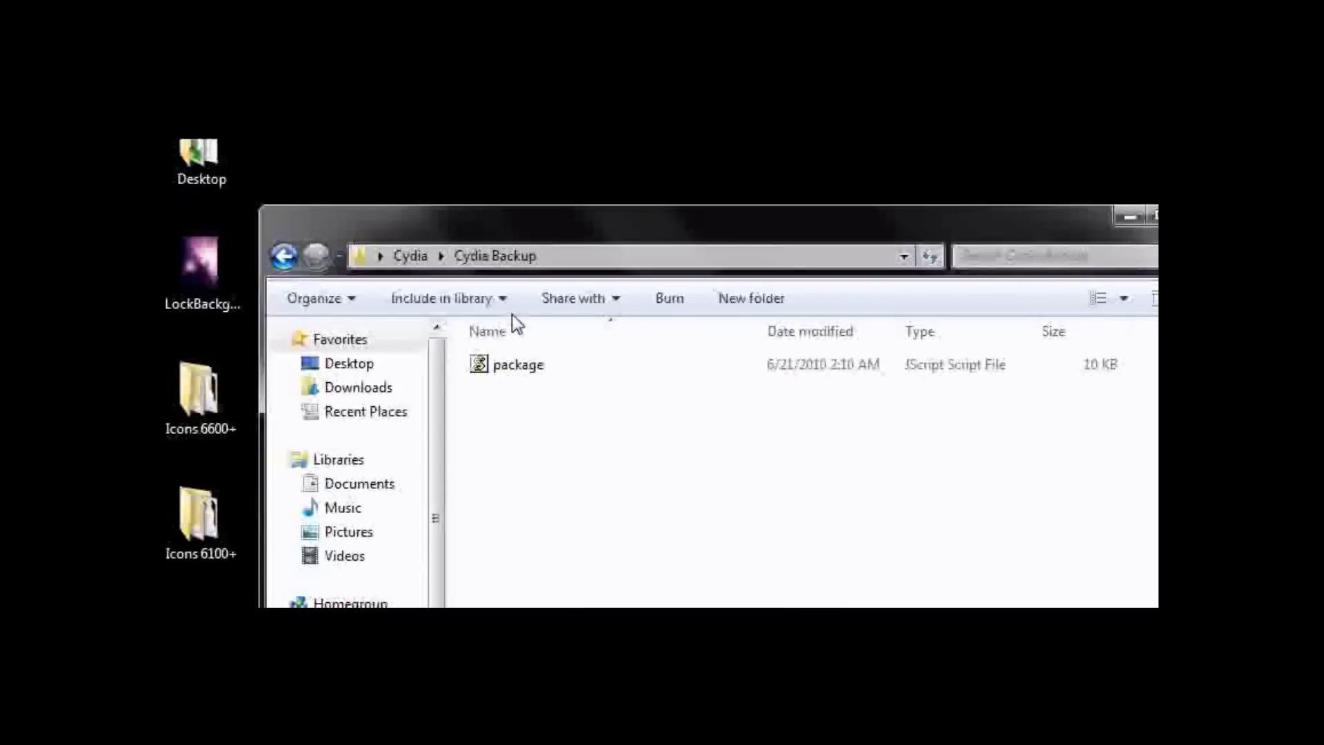
right_click(519, 364)
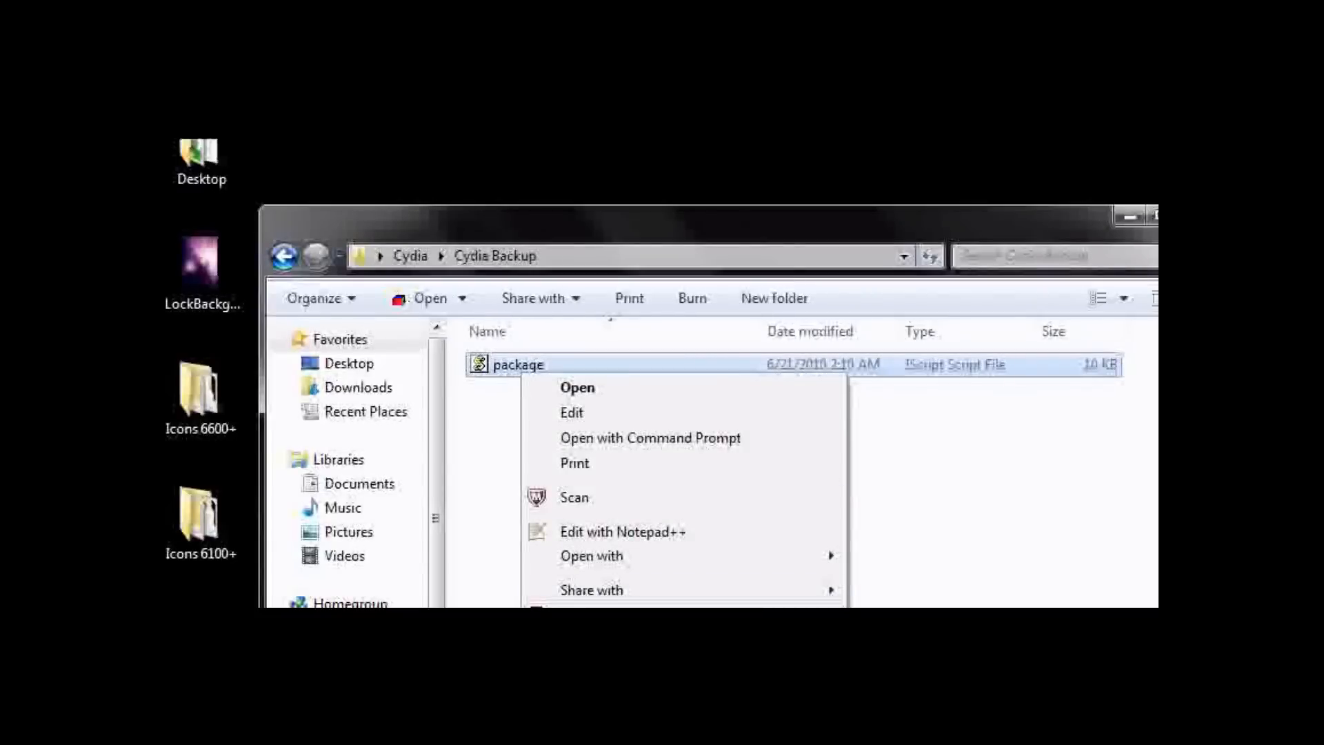
click(997, 546)
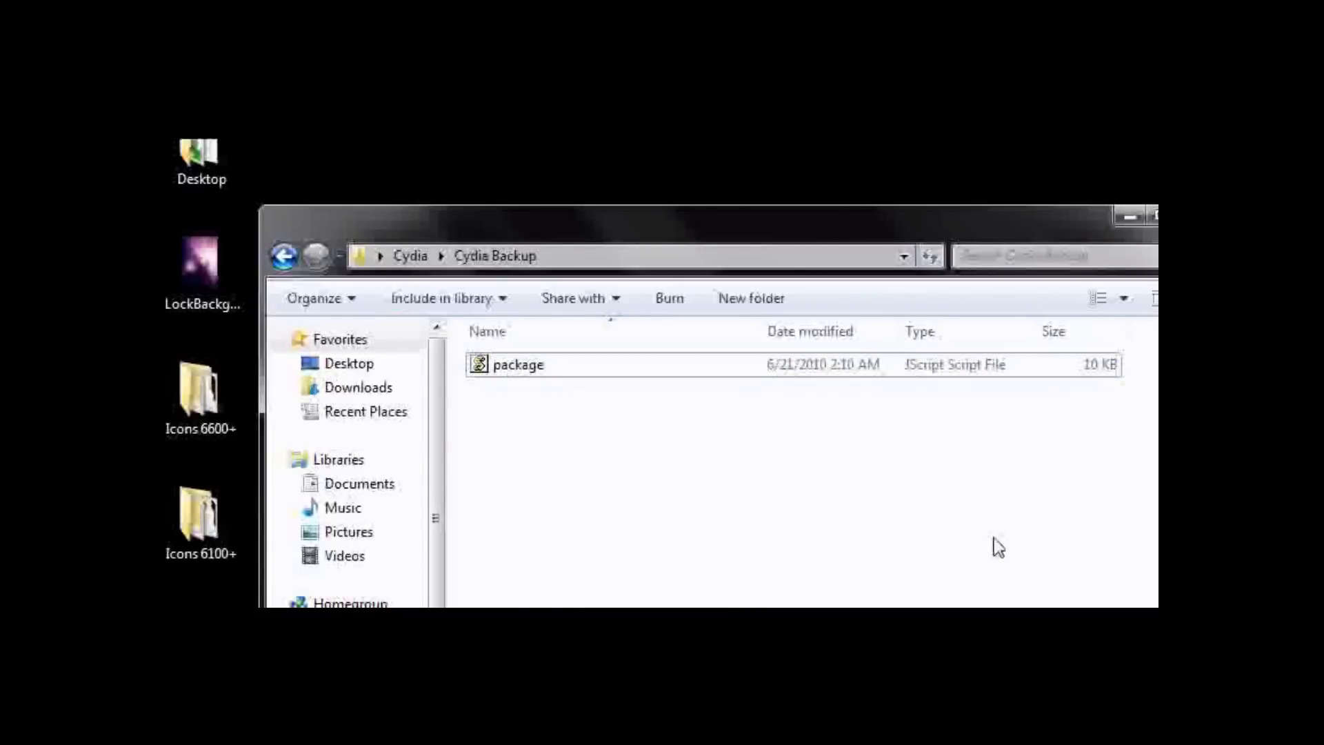
mouse_move(970, 481)
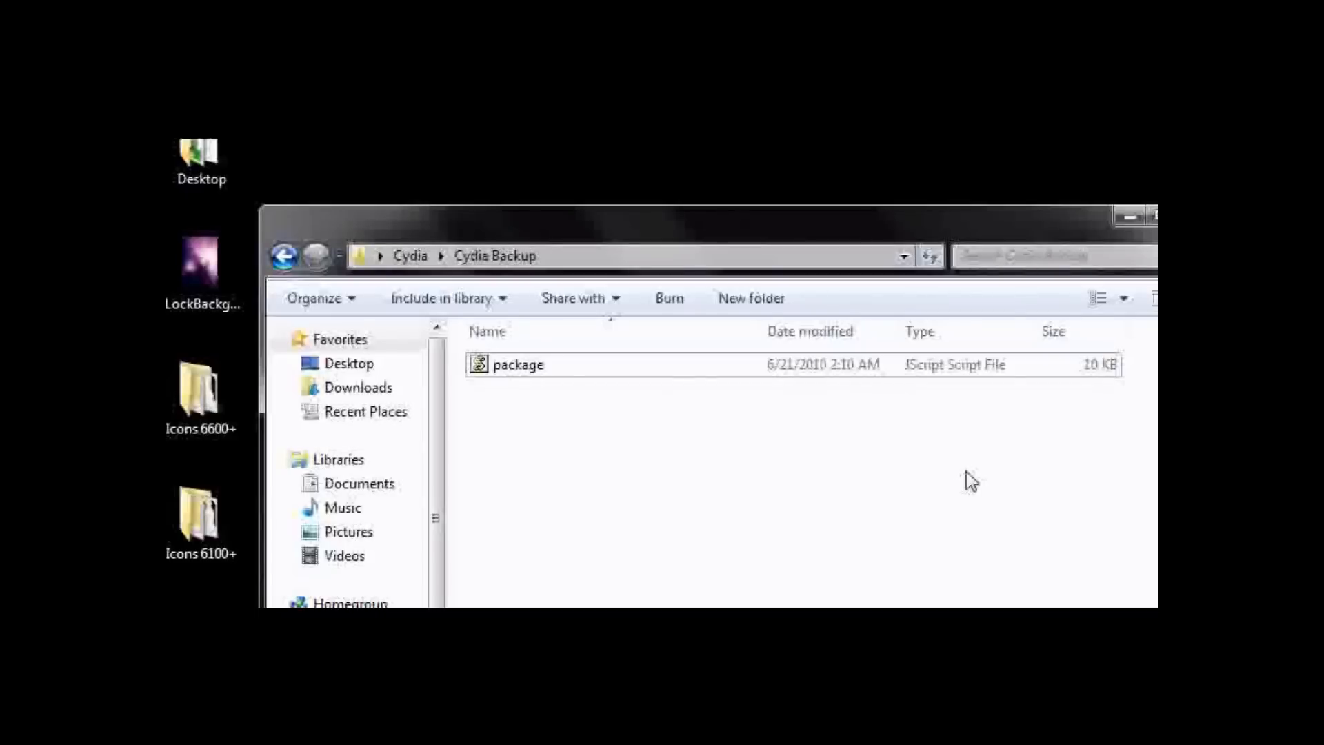
mouse_move(655, 445)
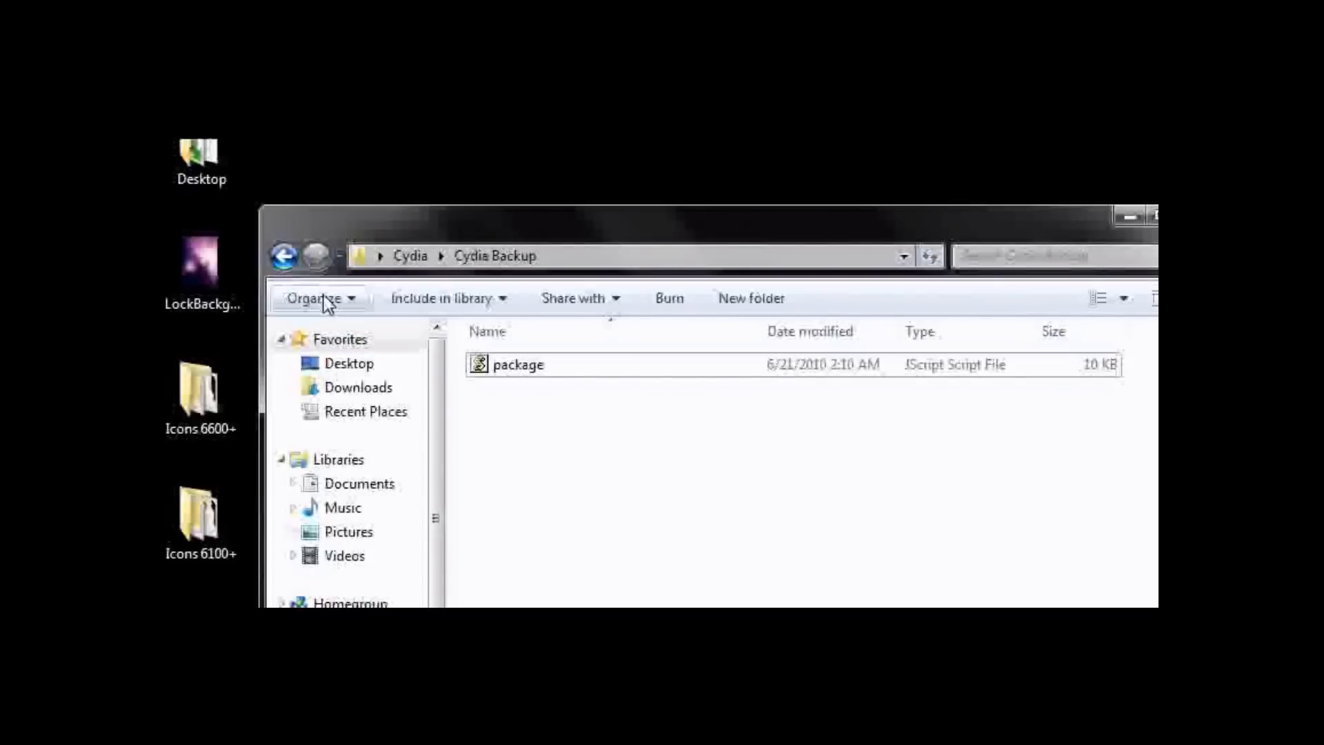
Go to the Cydia Fixed folder and open its package script in Notepad++
click(283, 255)
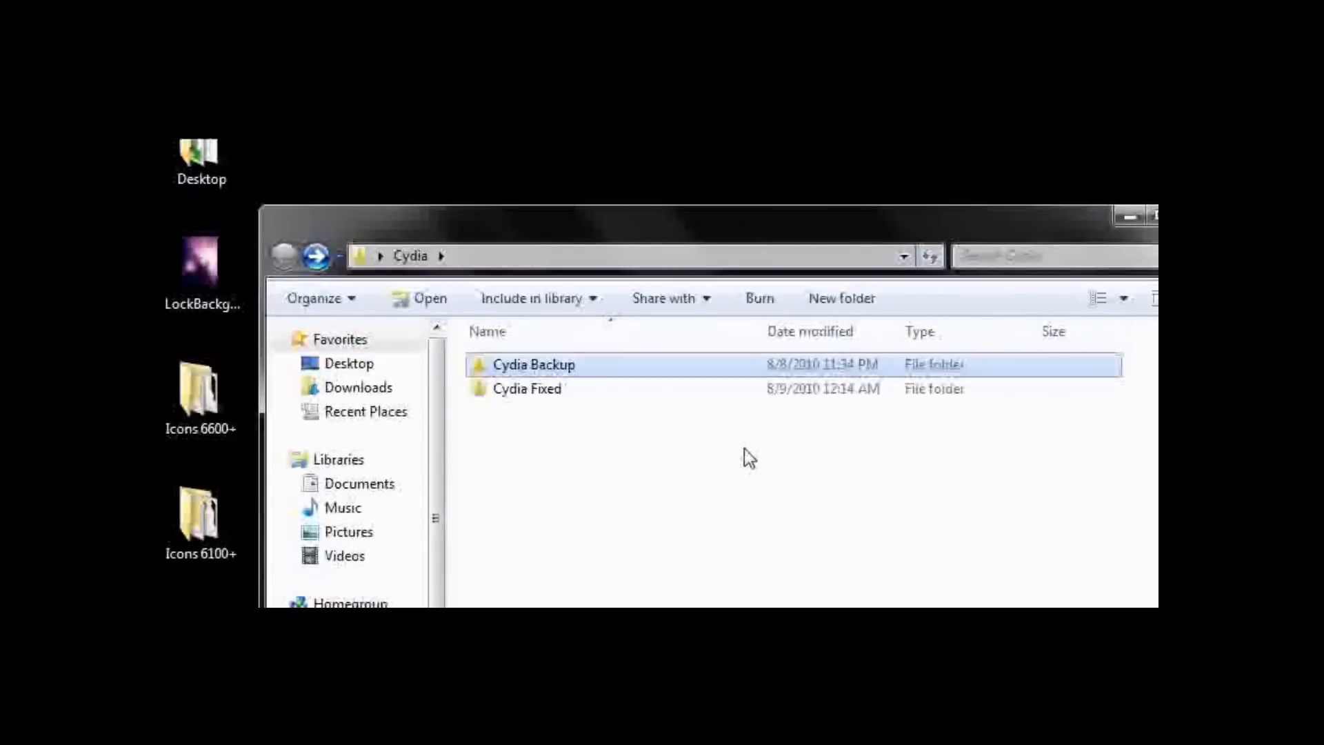
double_click(529, 389)
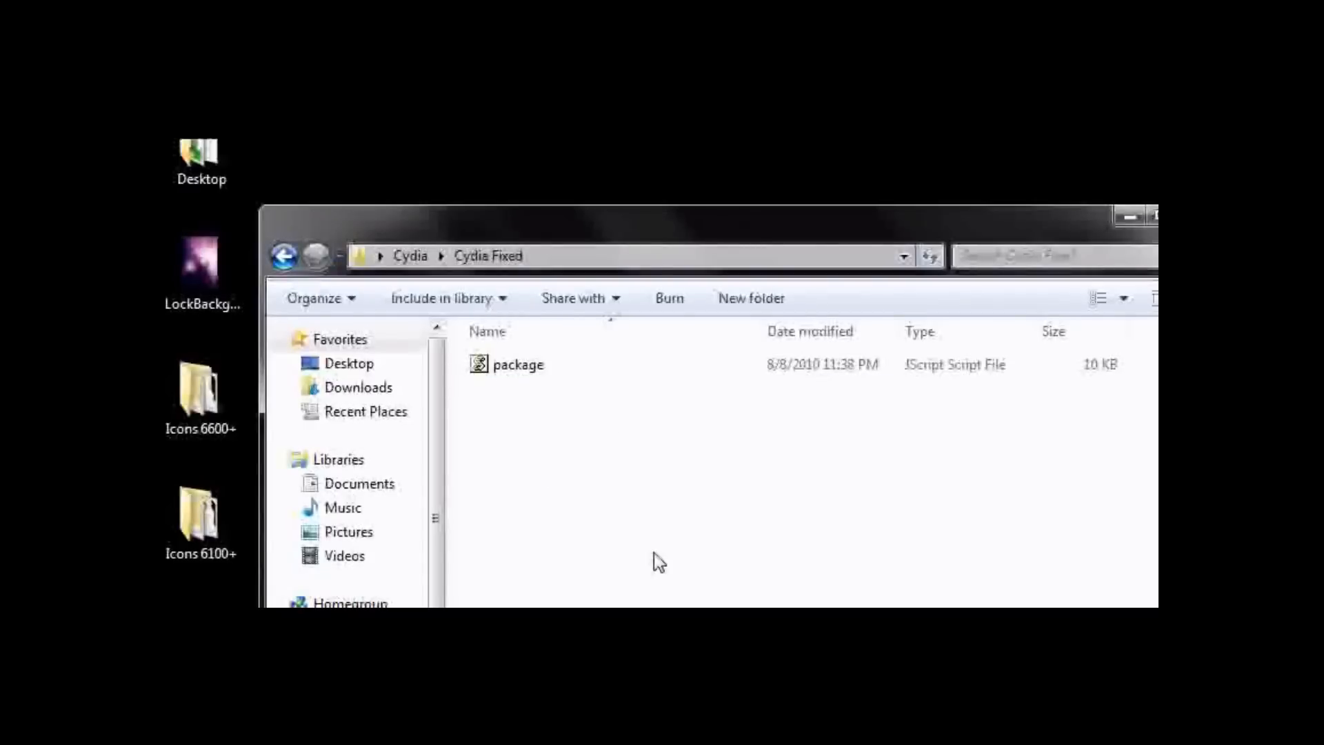
mouse_move(1008, 554)
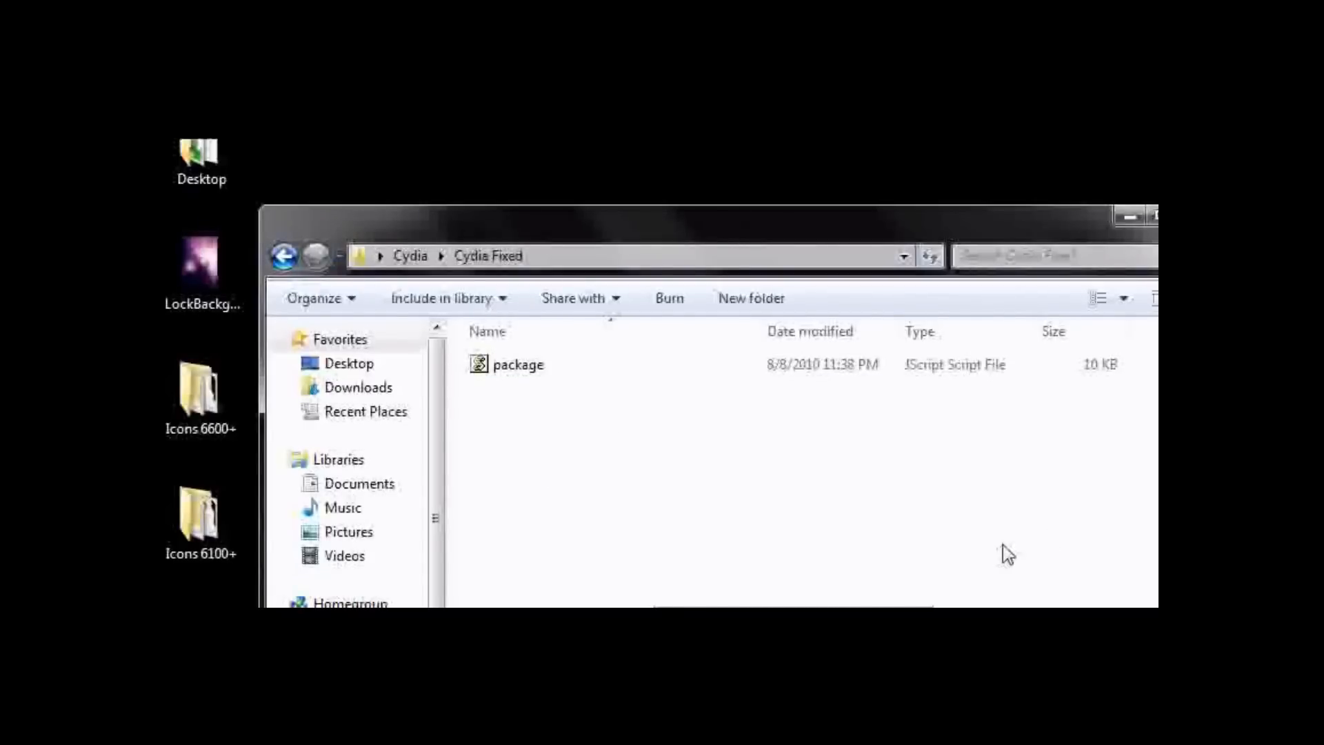
double_click(520, 364)
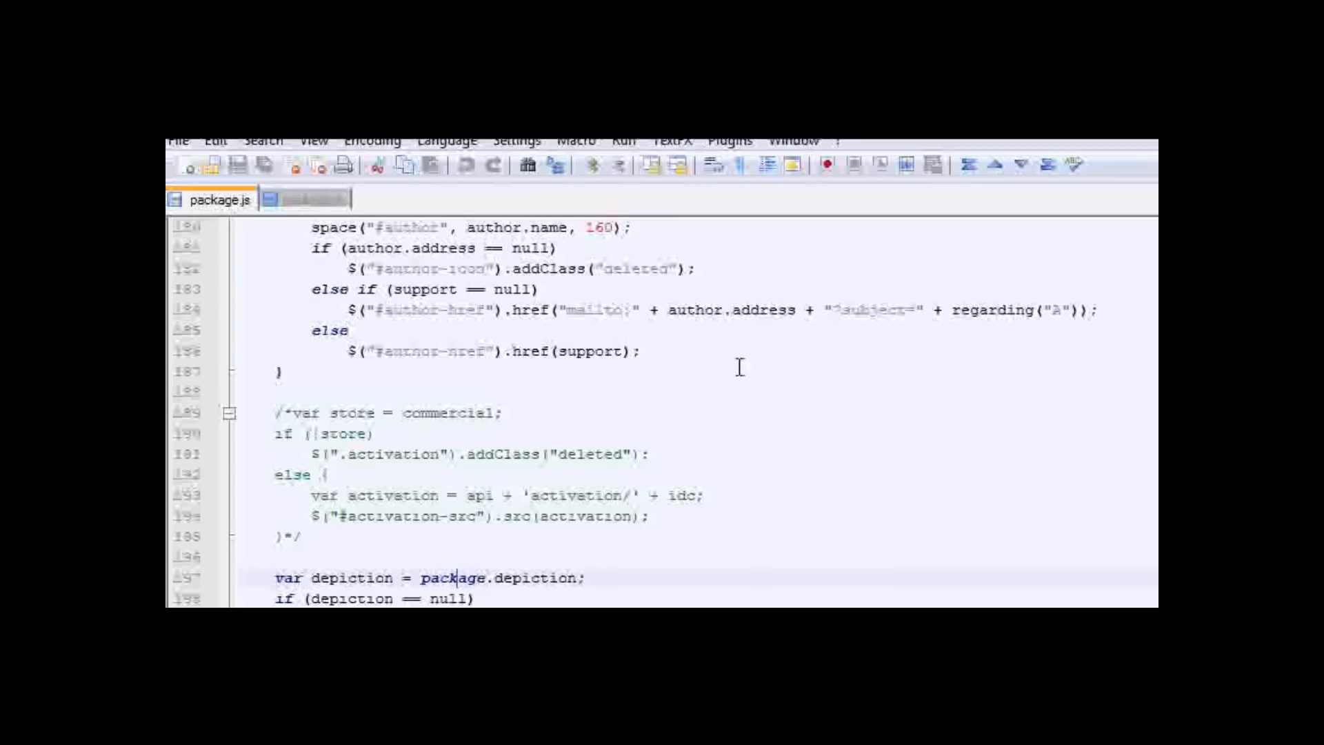
Close the open package.js document and load the package.js from Cydia Backup instead
click(313, 199)
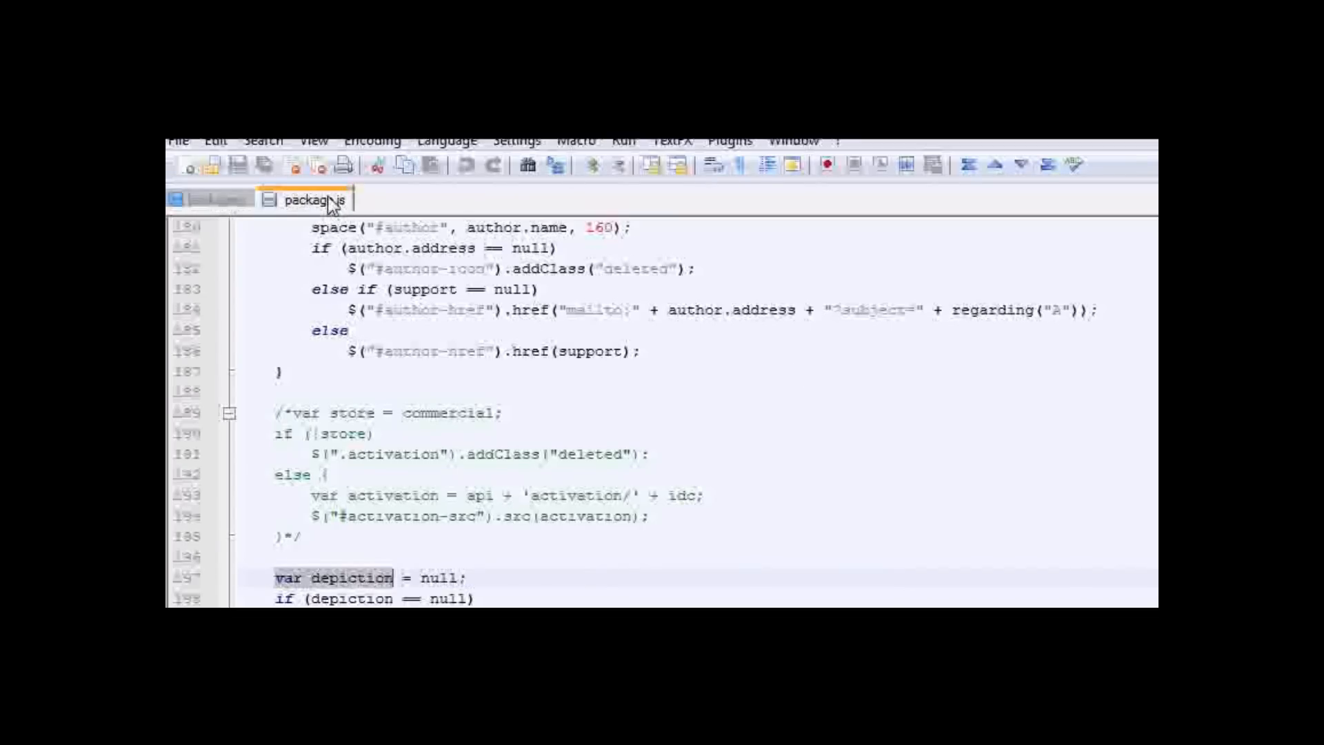
right_click(314, 199)
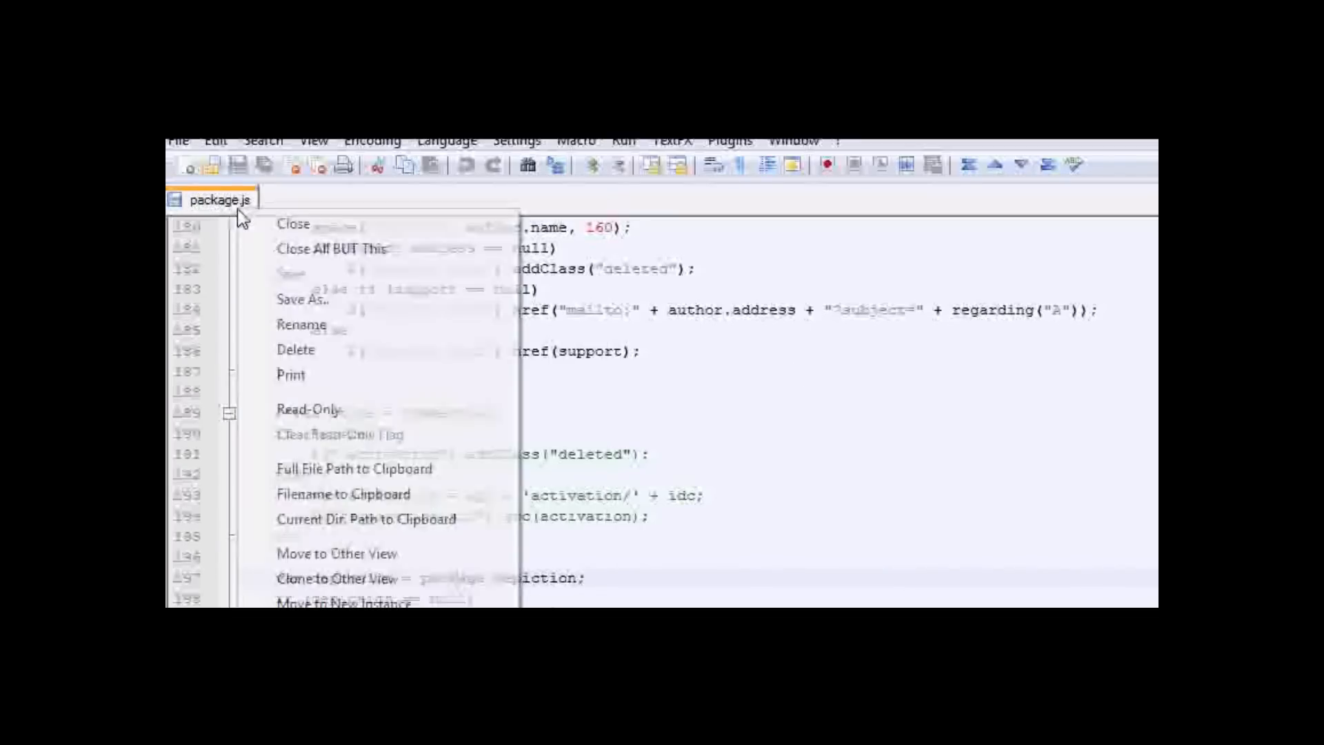
click(178, 141)
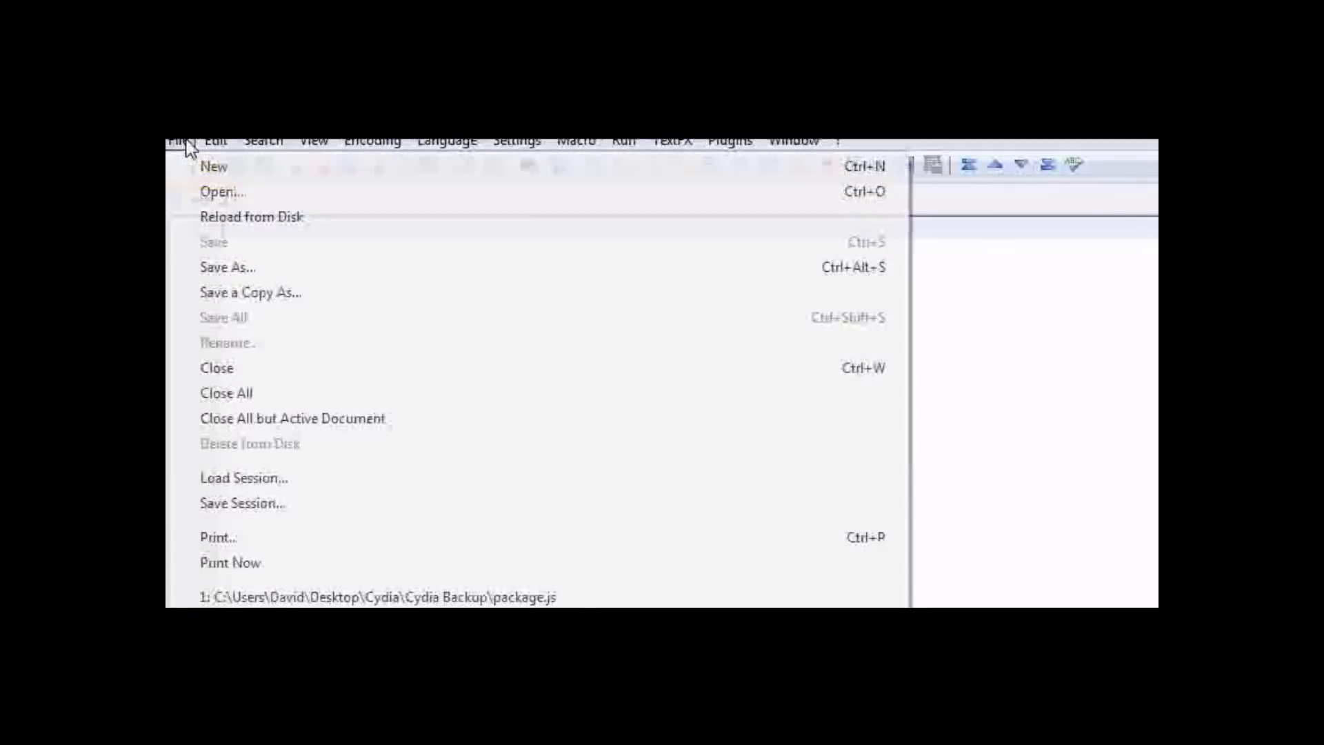
click(222, 190)
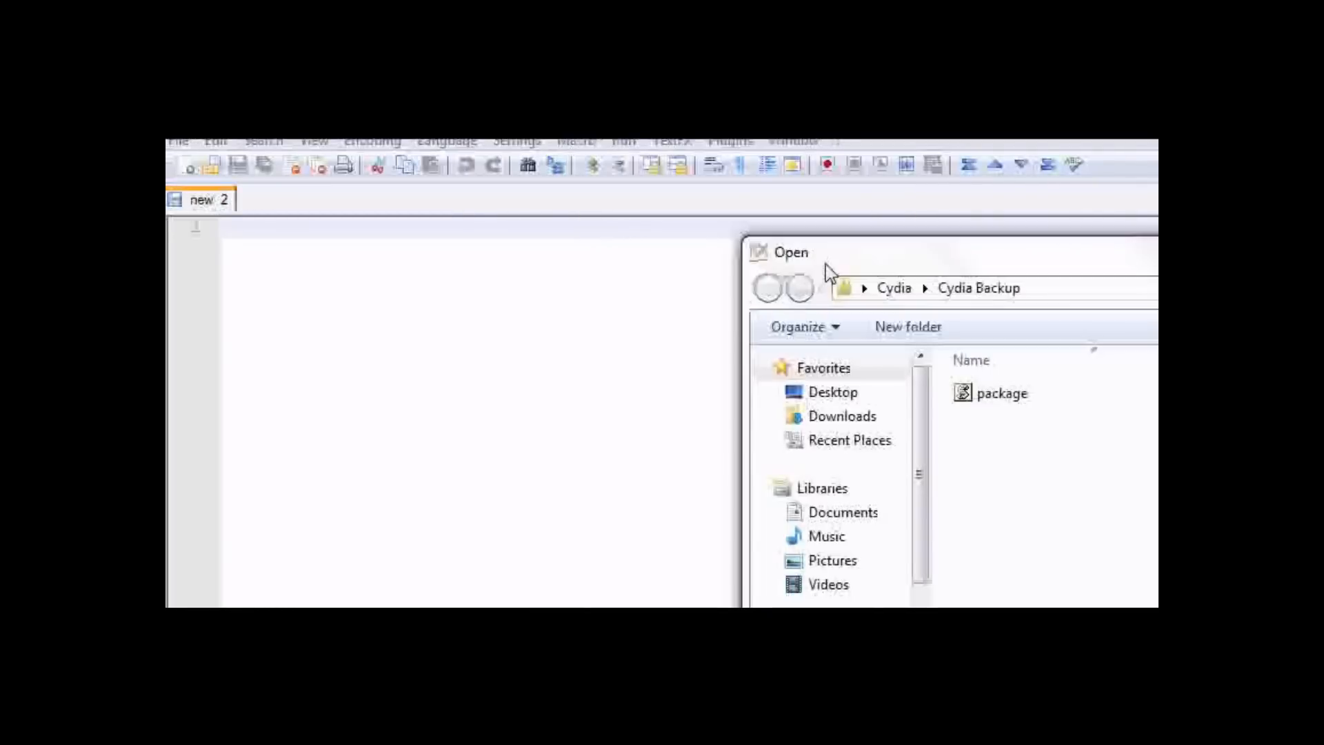
double_click(1001, 393)
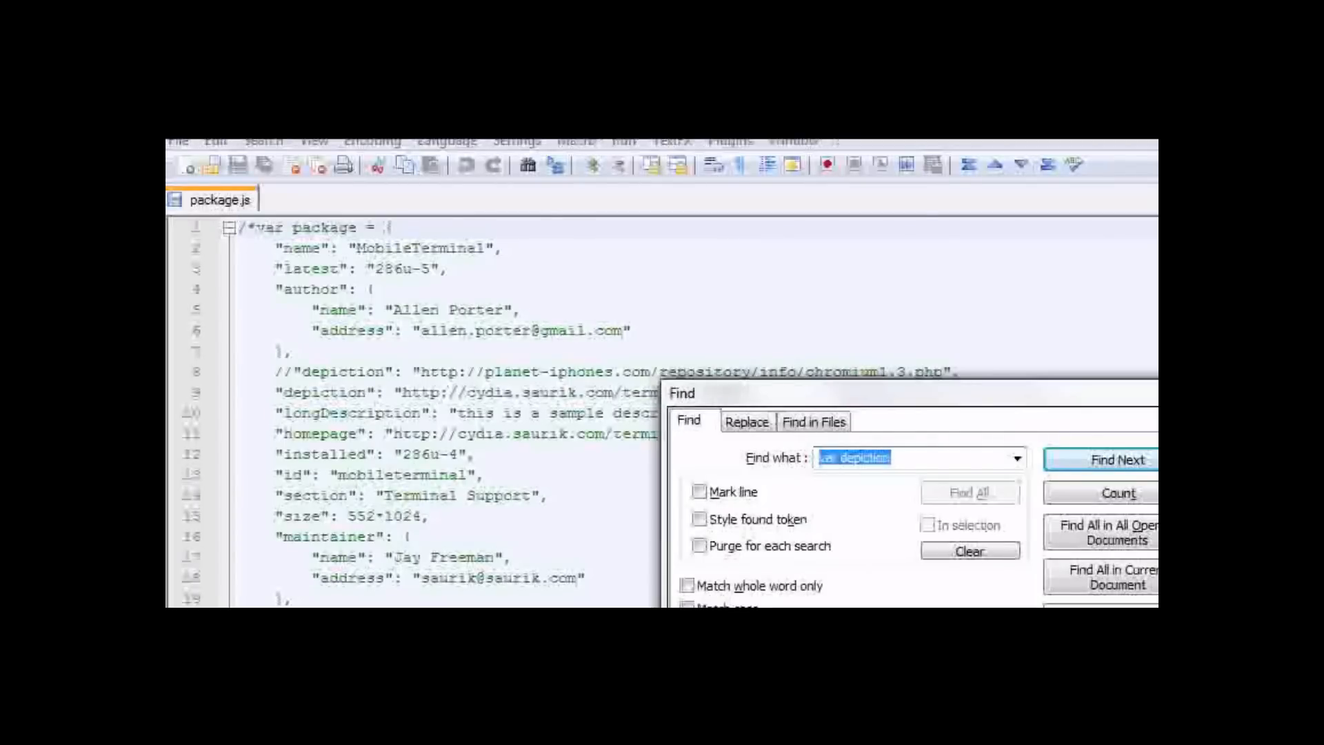
mouse_move(625, 325)
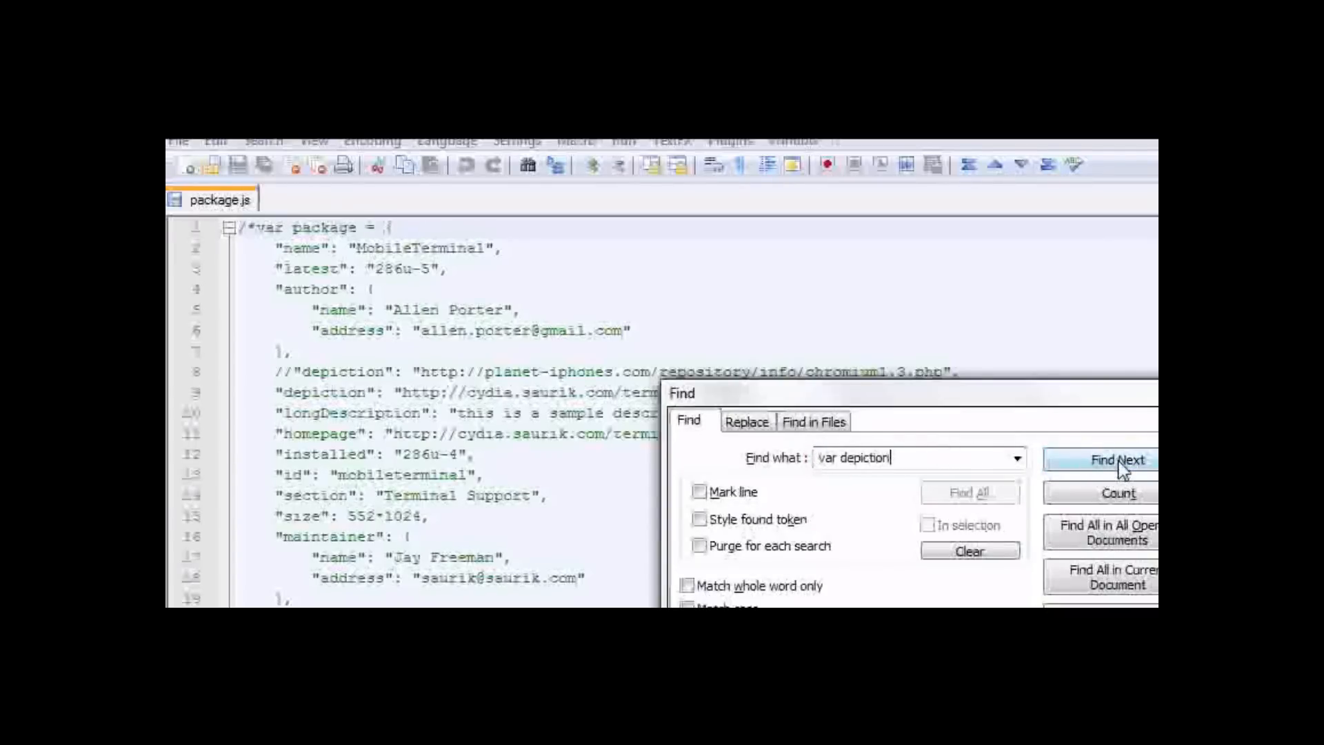
Find the next occurrence of 'var depiction' in the backup package.js
click(1118, 459)
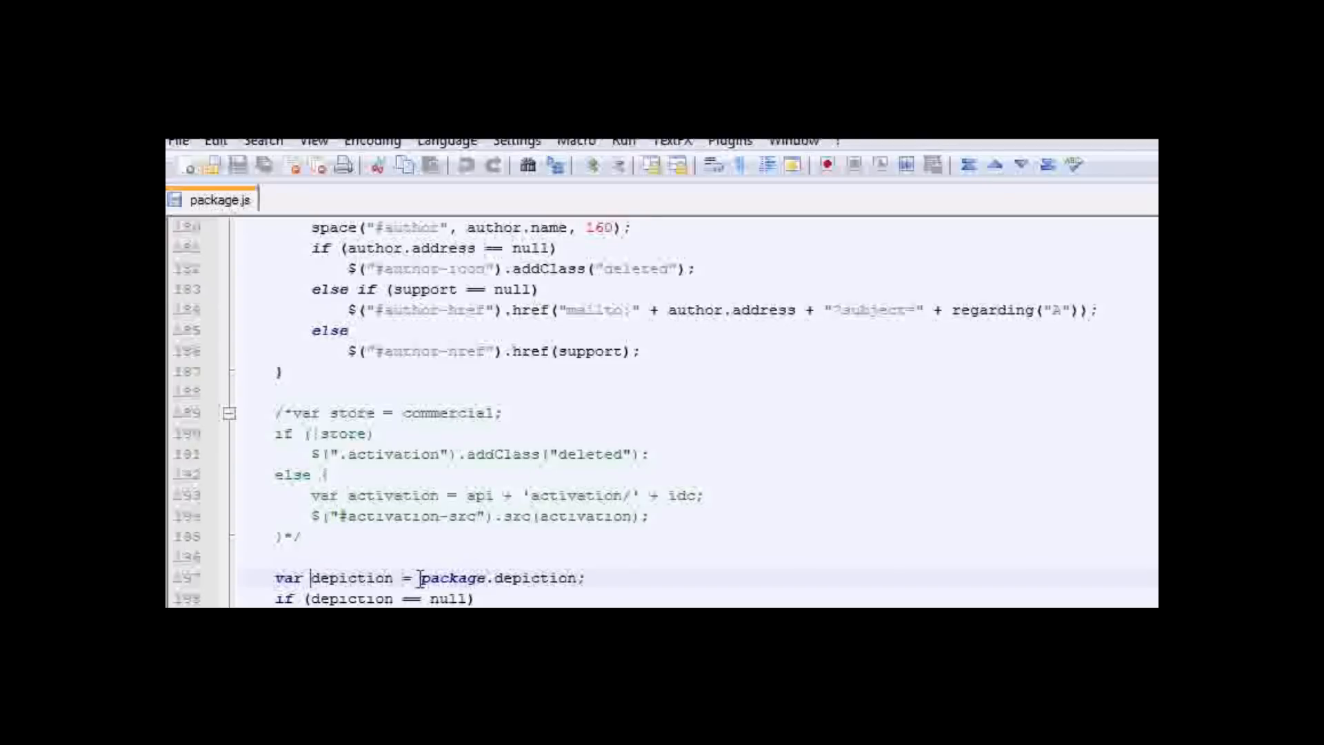
Replace package.depiction on line 197 so it reads var depiction = null;
double_click(454, 578)
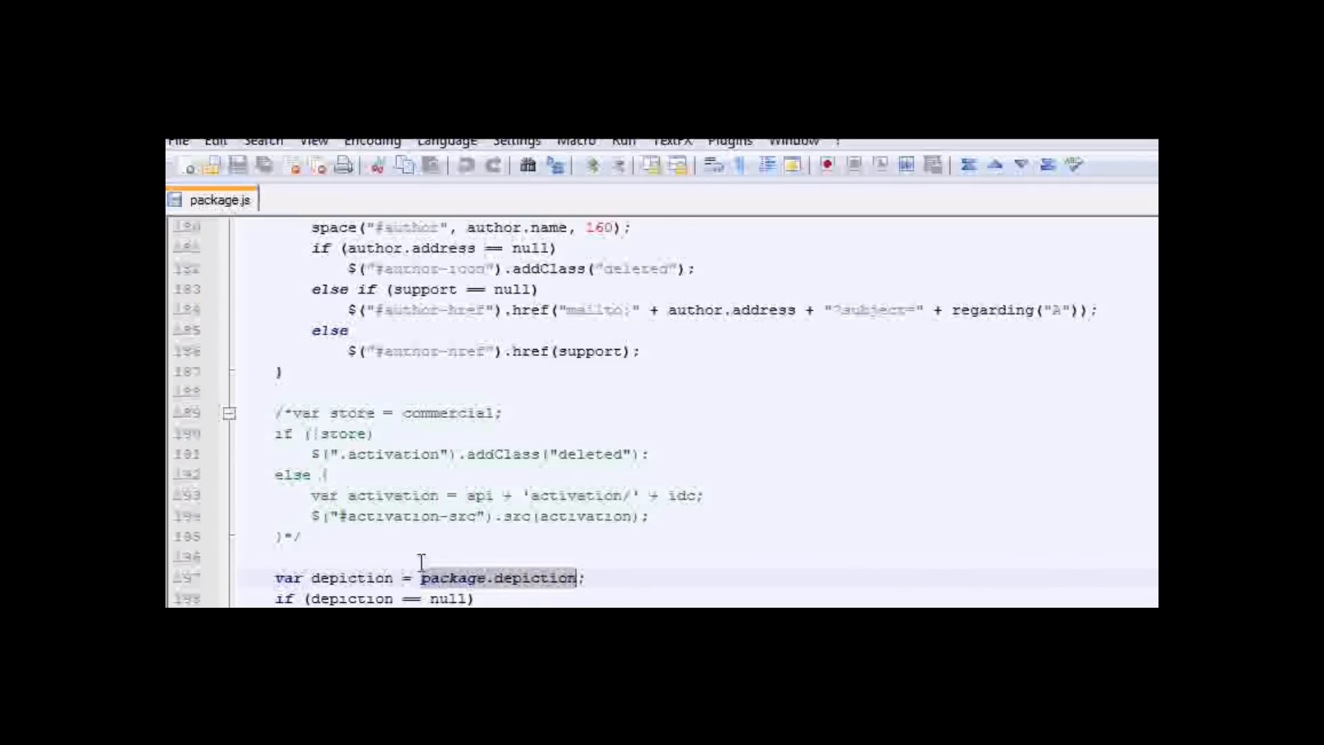
mouse_move(433, 581)
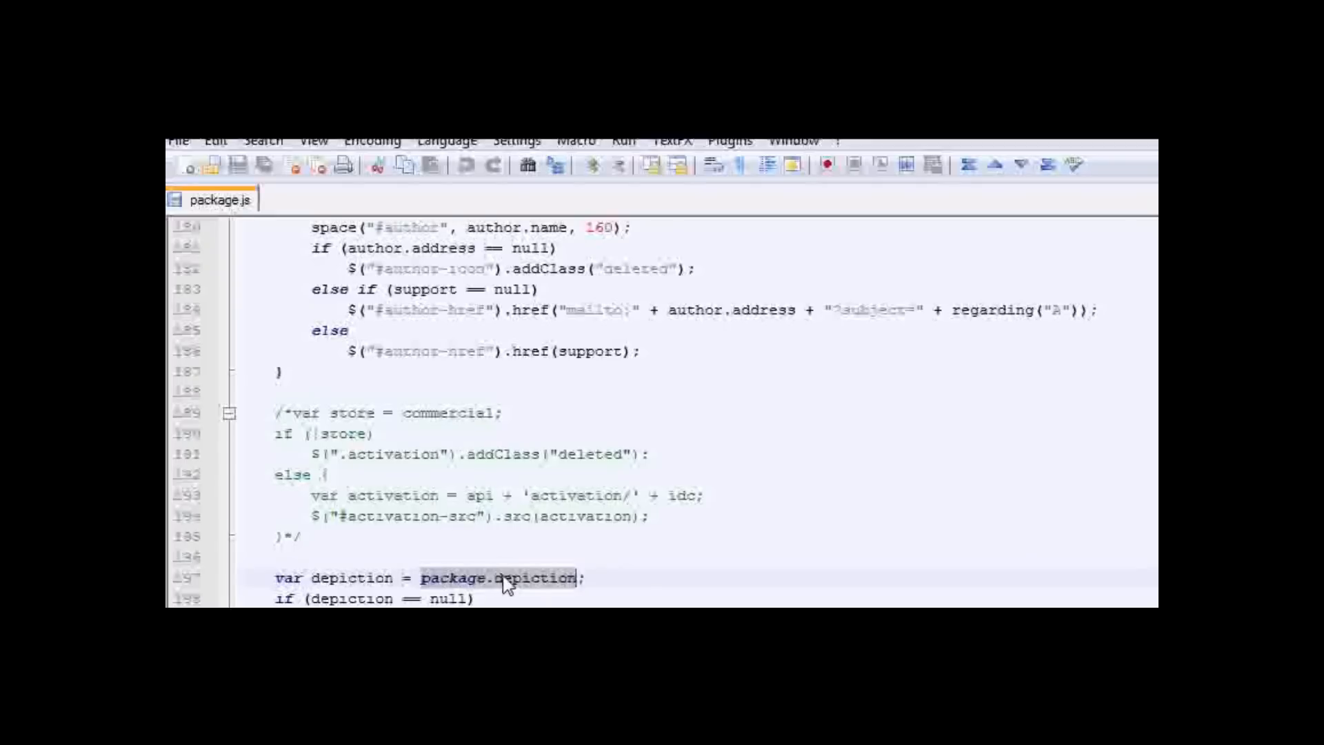
text(n)
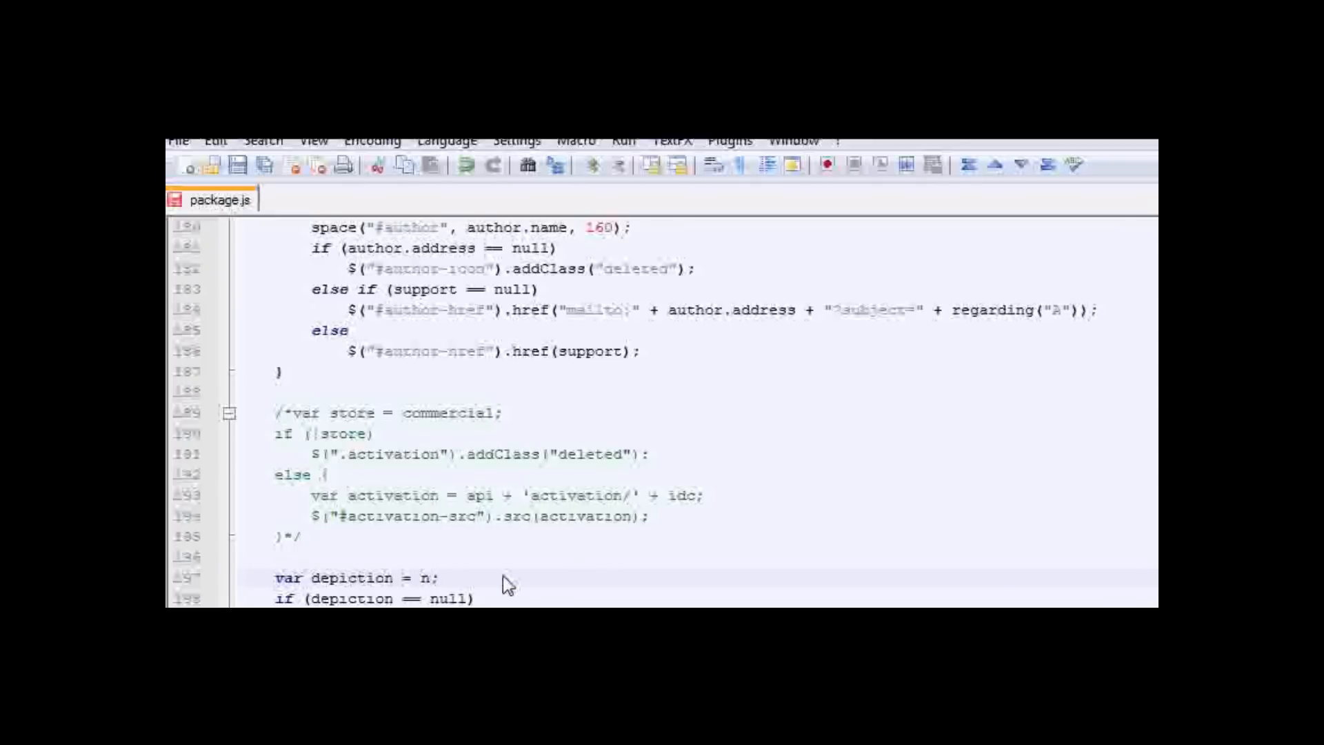
text(ull)
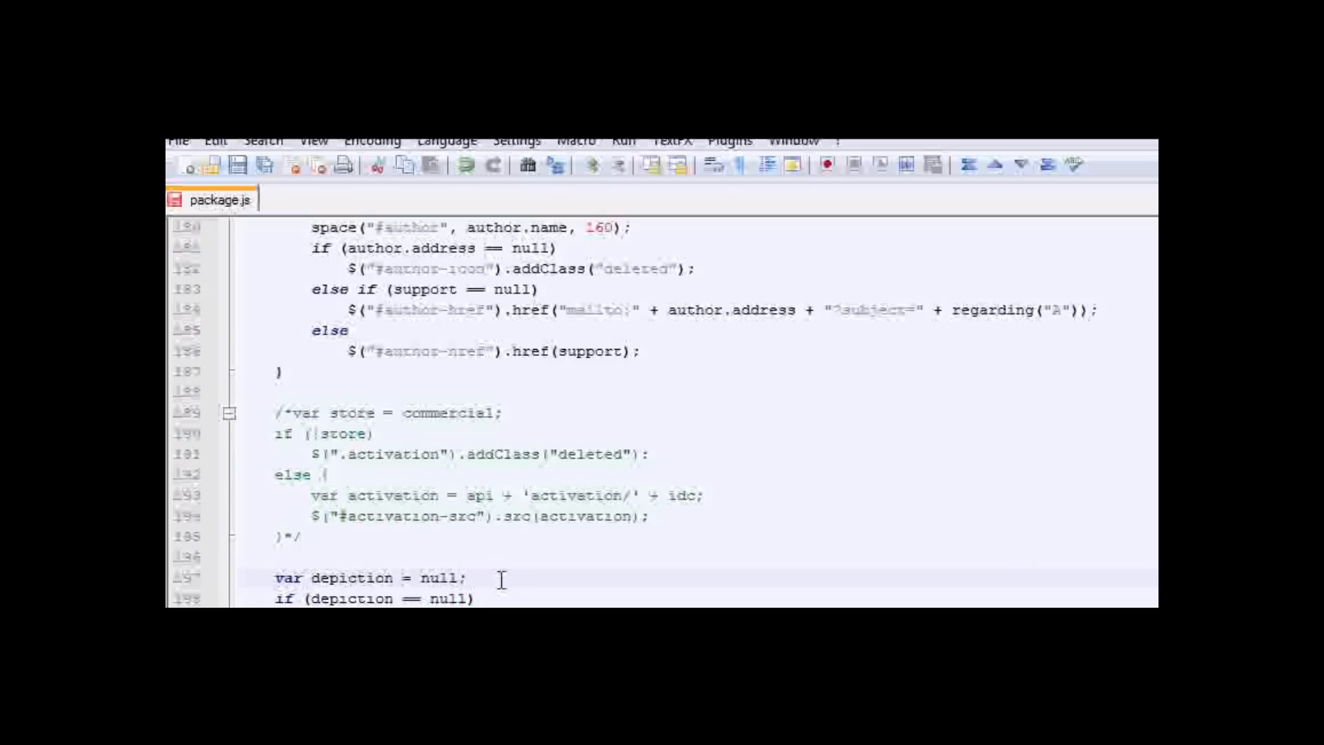
click(473, 578)
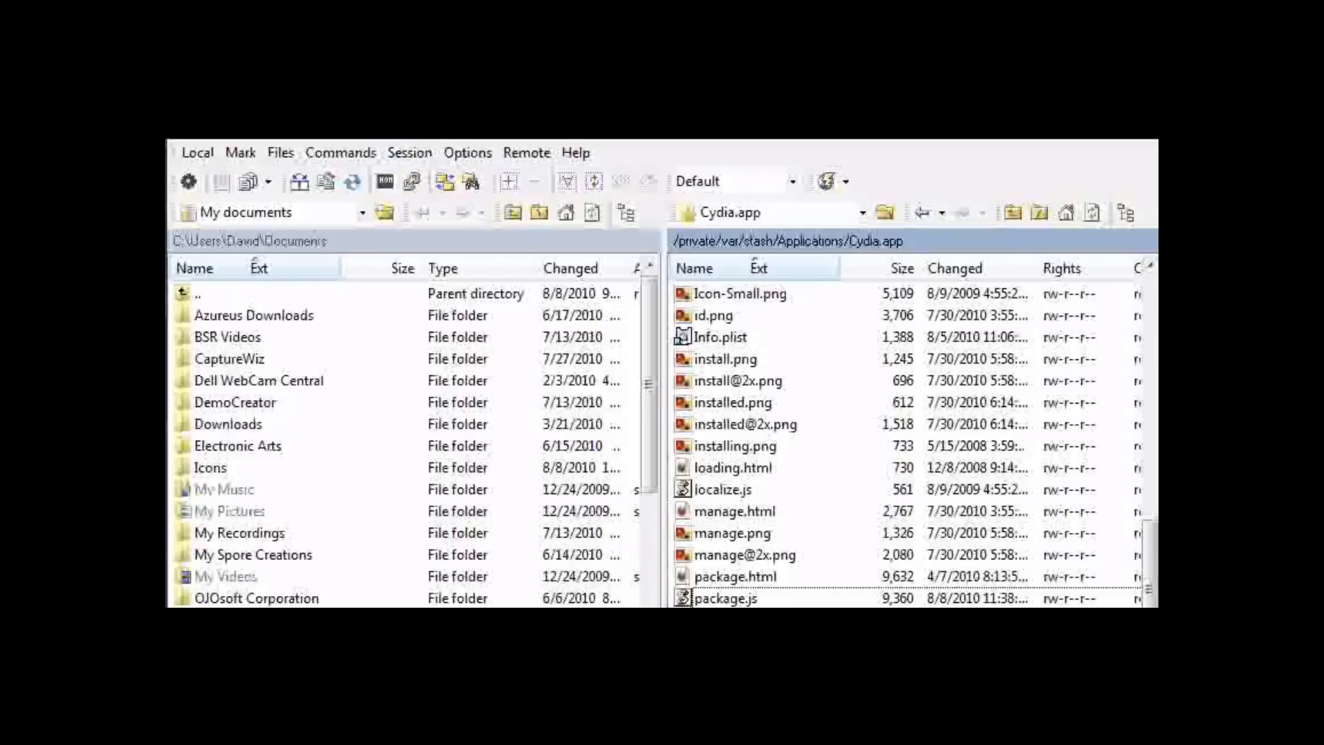
mouse_move(582, 424)
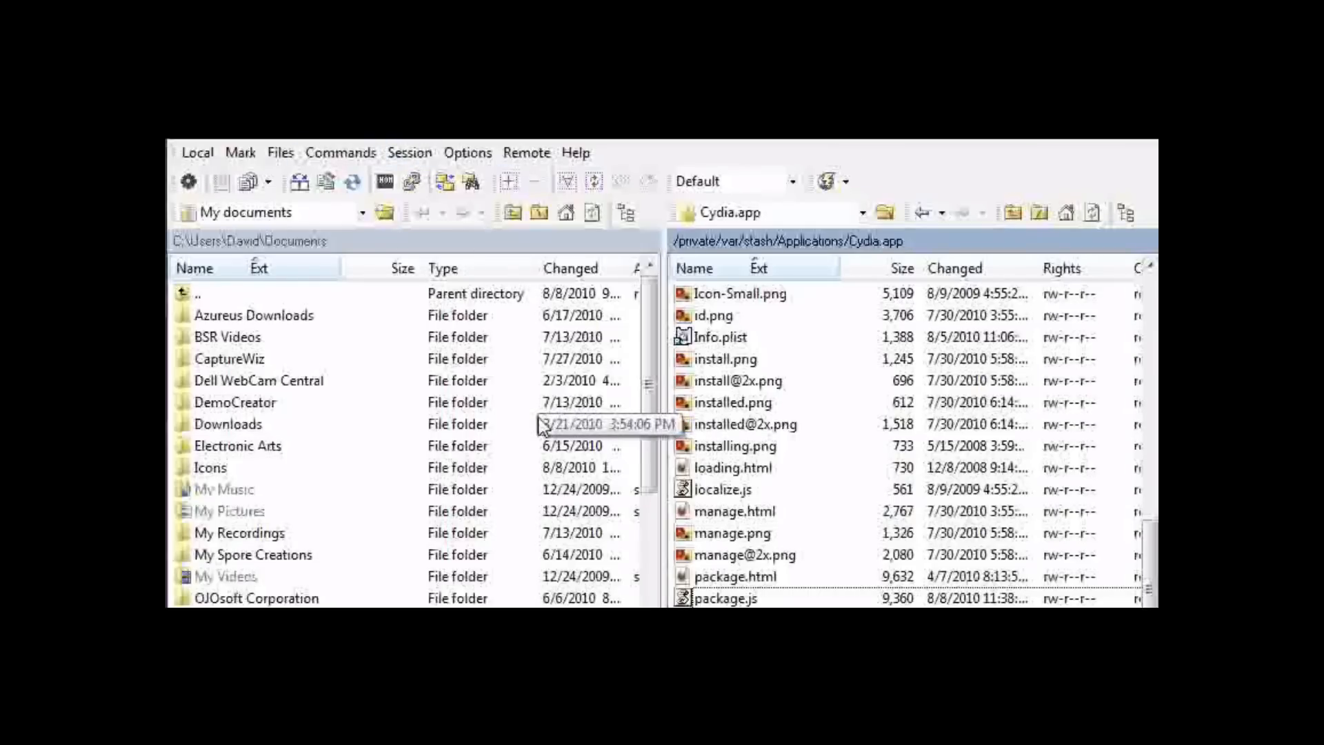
mouse_move(557, 423)
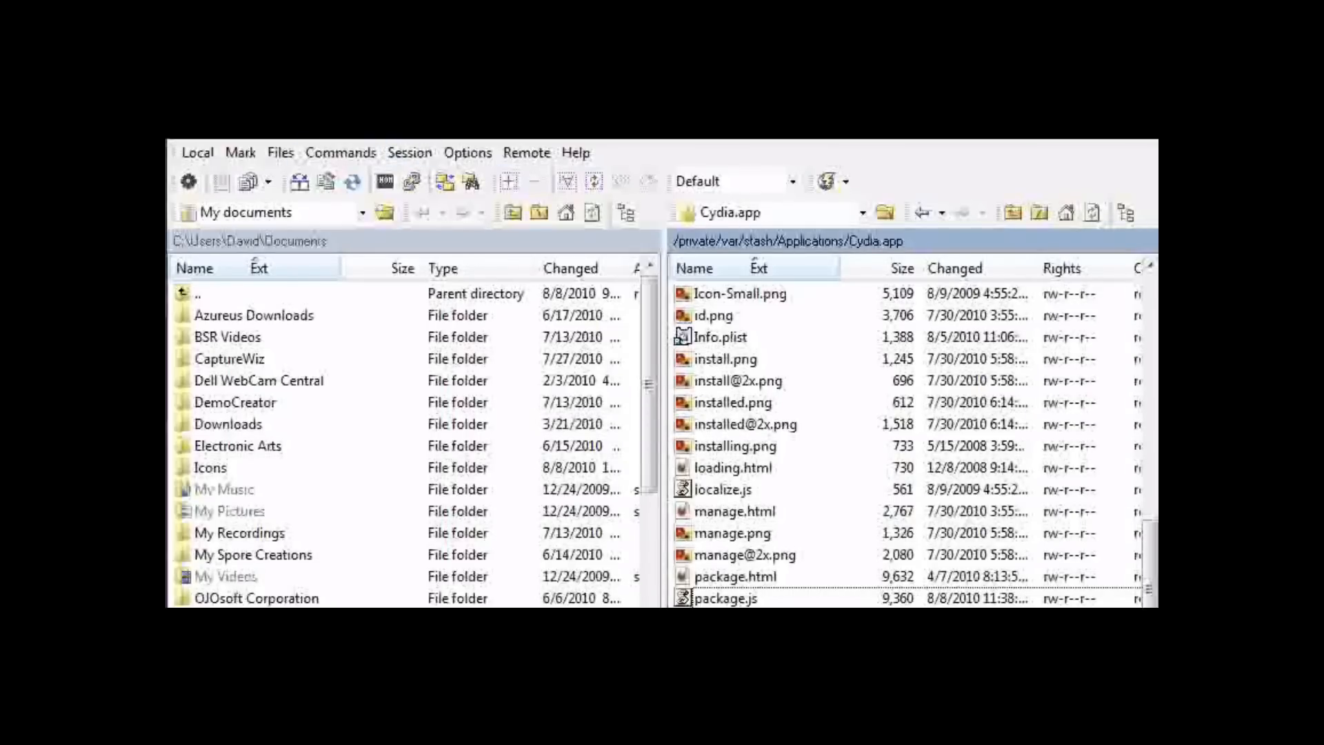